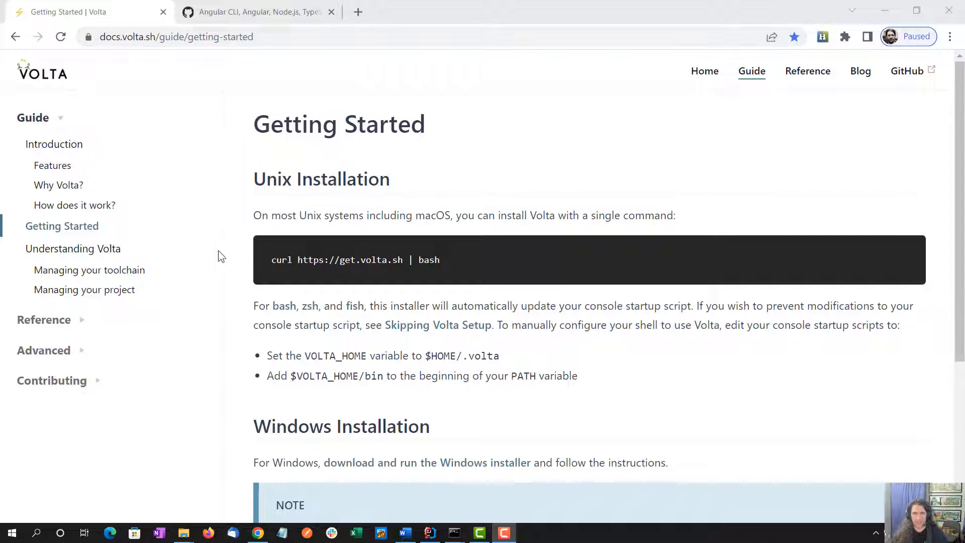
# - Check the Node version in the VoltaTest1 folder, which reports v16.13.0
pyautogui.scroll(-3)
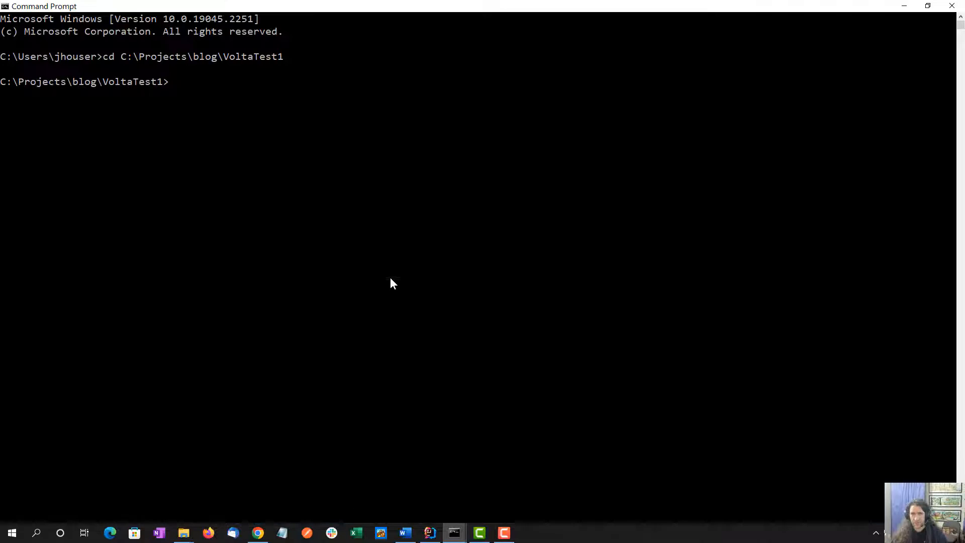
pyautogui.write('node --version')
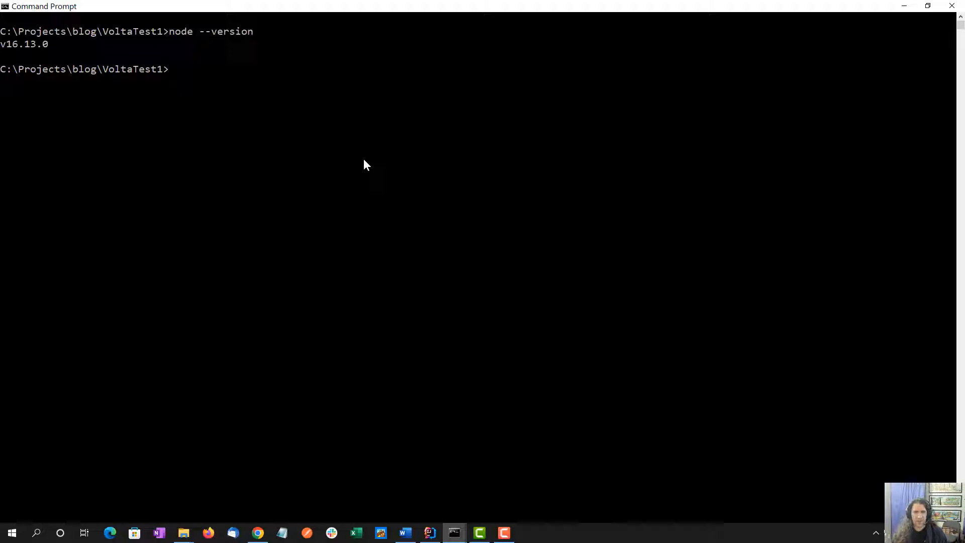
pyautogui.moveTo(332, 497)
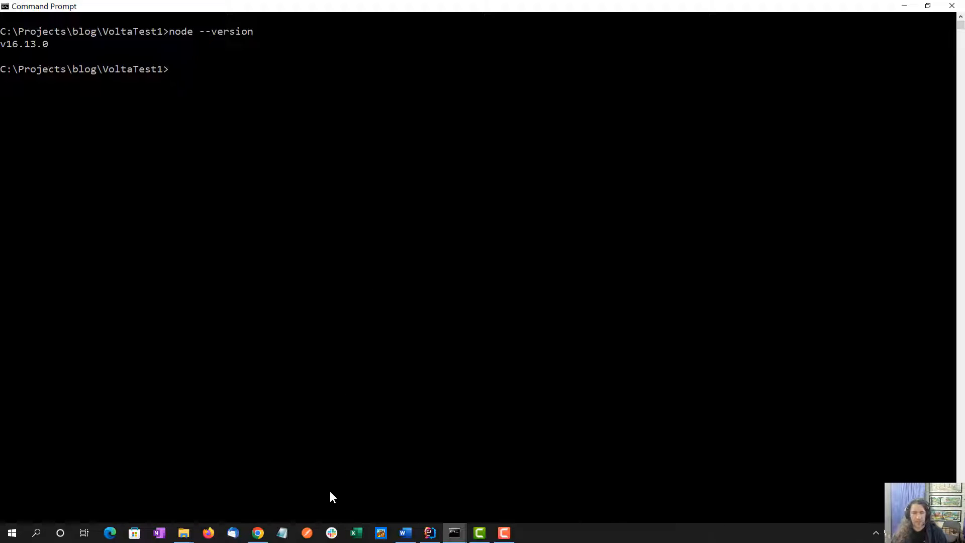
# - Review the Gist compatibility matrix and highlight the Node 16.13.0 entry for Angular 15.0.0
pyautogui.click(258, 533)
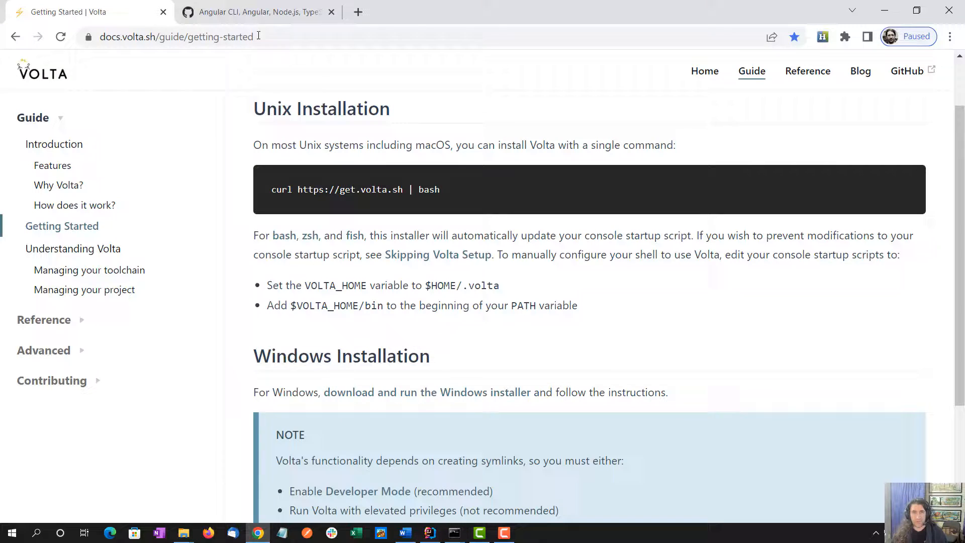
pyautogui.click(258, 11)
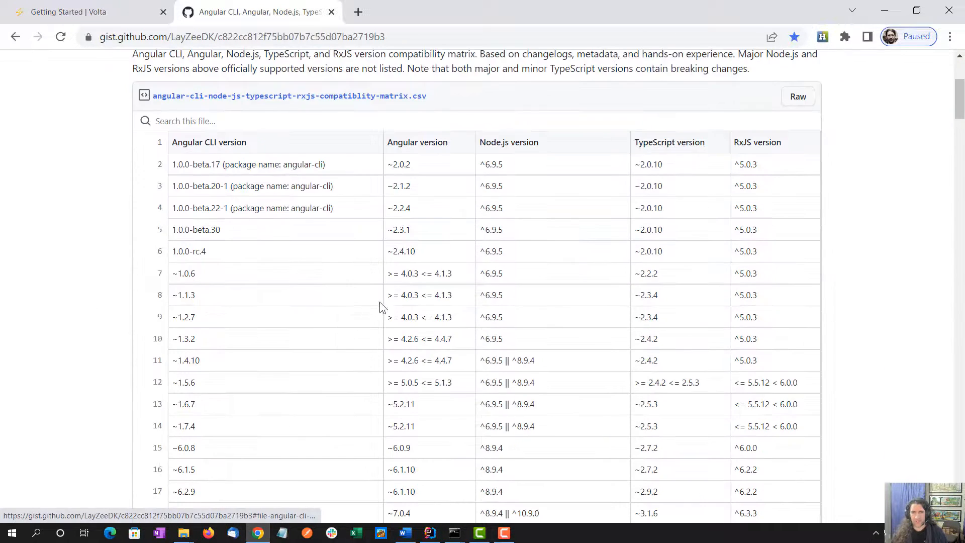
pyautogui.scroll(-3)
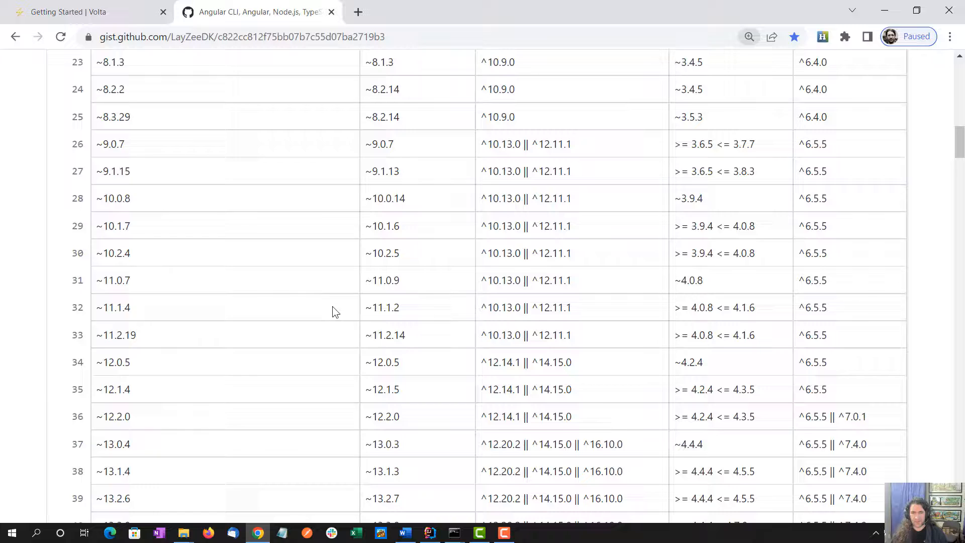
pyautogui.scroll(-3)
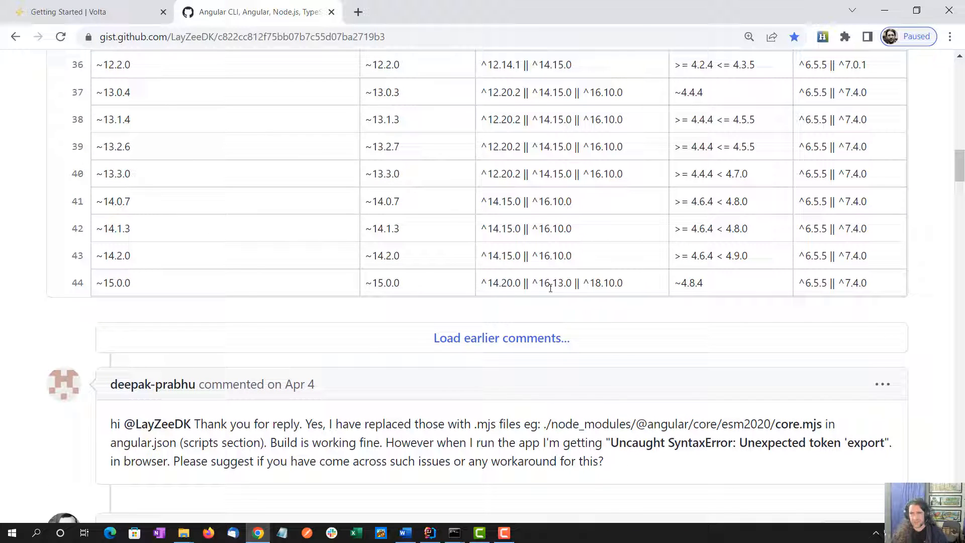
pyautogui.doubleClick(548, 283)
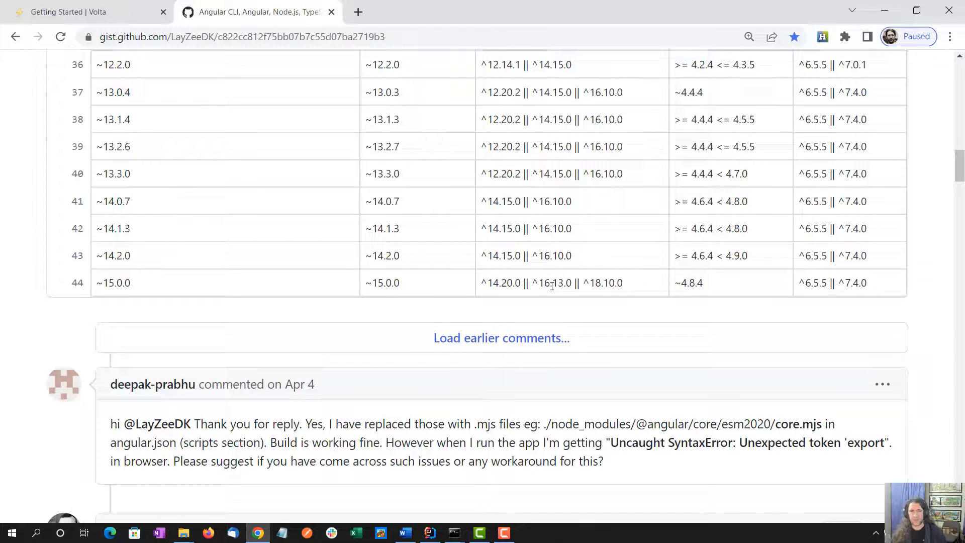
pyautogui.scroll(3)
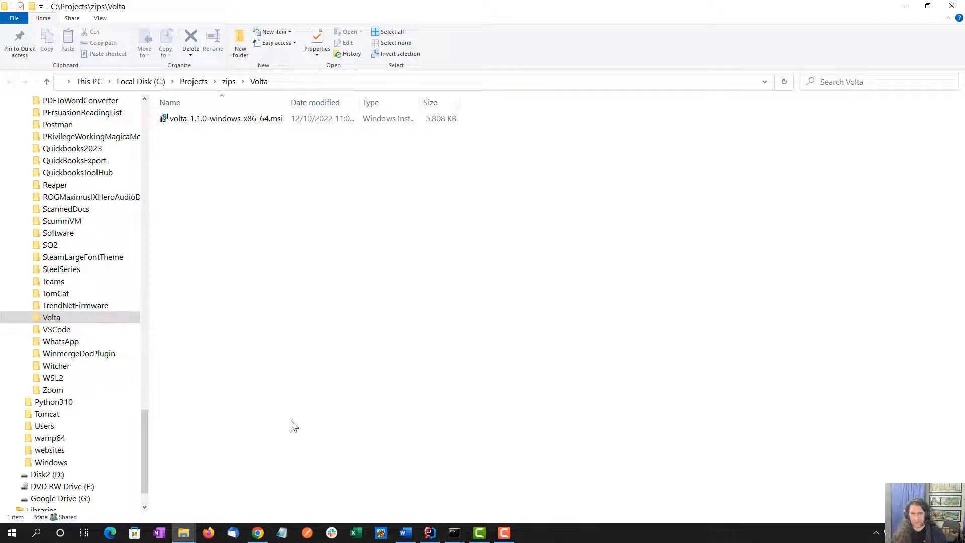
# - Run the volta-1.1.0-windows-x86_64.msi installer through license acceptance to completion and close it
pyautogui.click(225, 118)
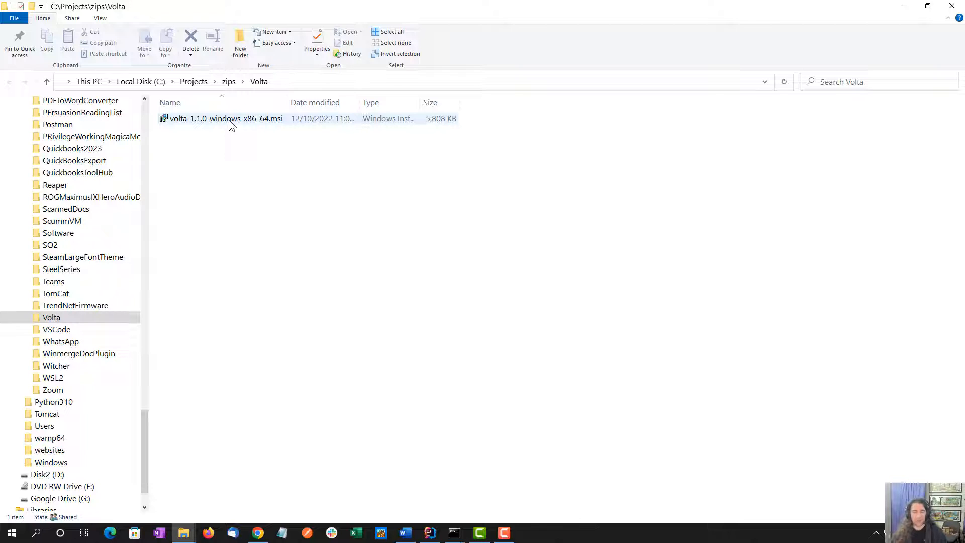
pyautogui.click(227, 118)
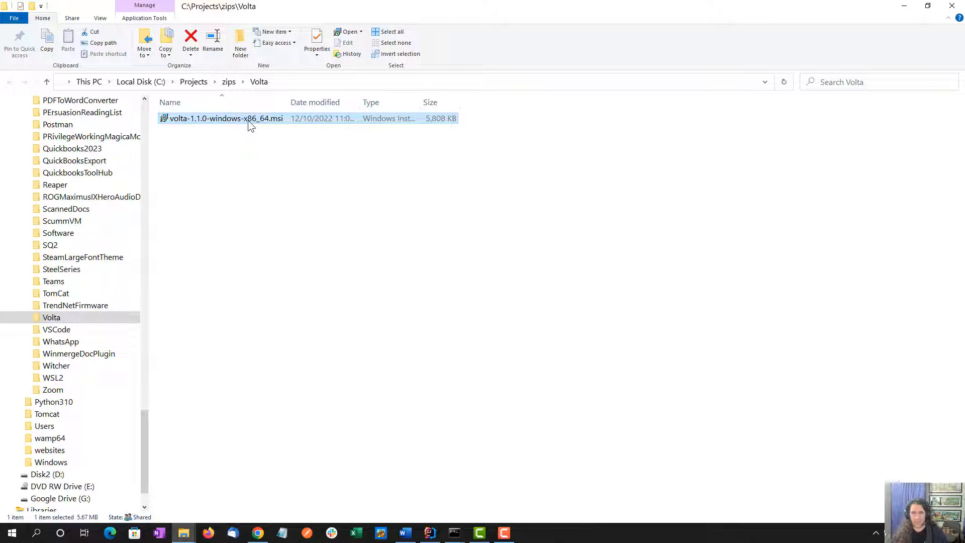
pyautogui.doubleClick(225, 118)
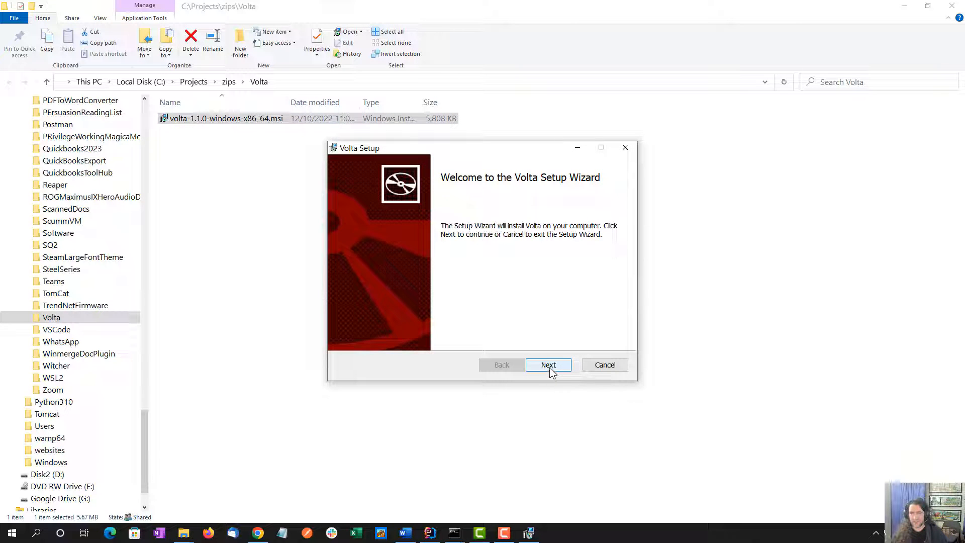
pyautogui.click(548, 364)
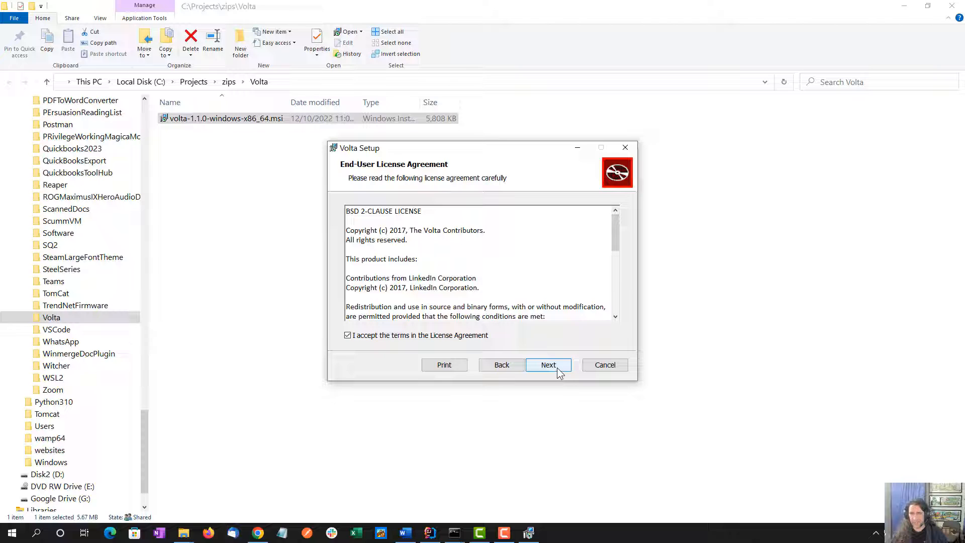
pyautogui.click(547, 364)
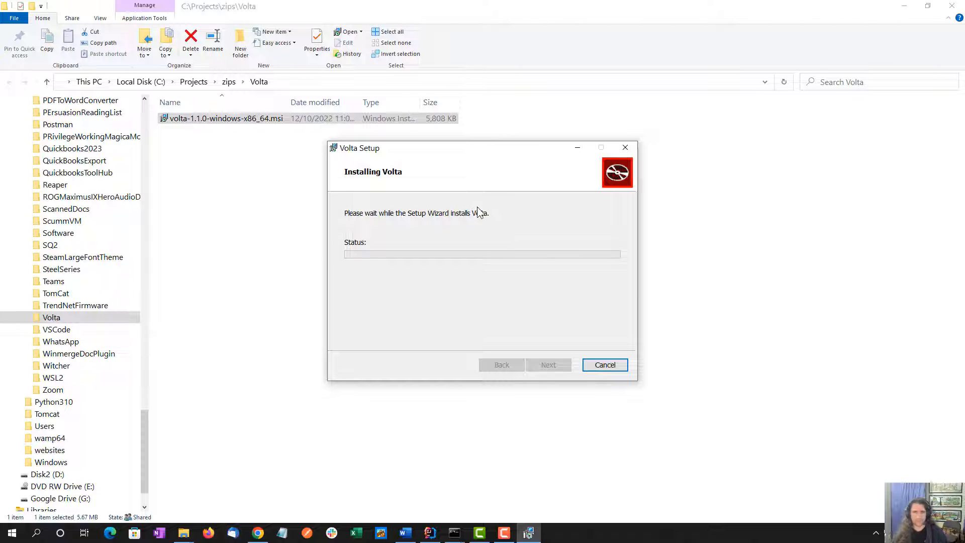
pyautogui.moveTo(474, 225)
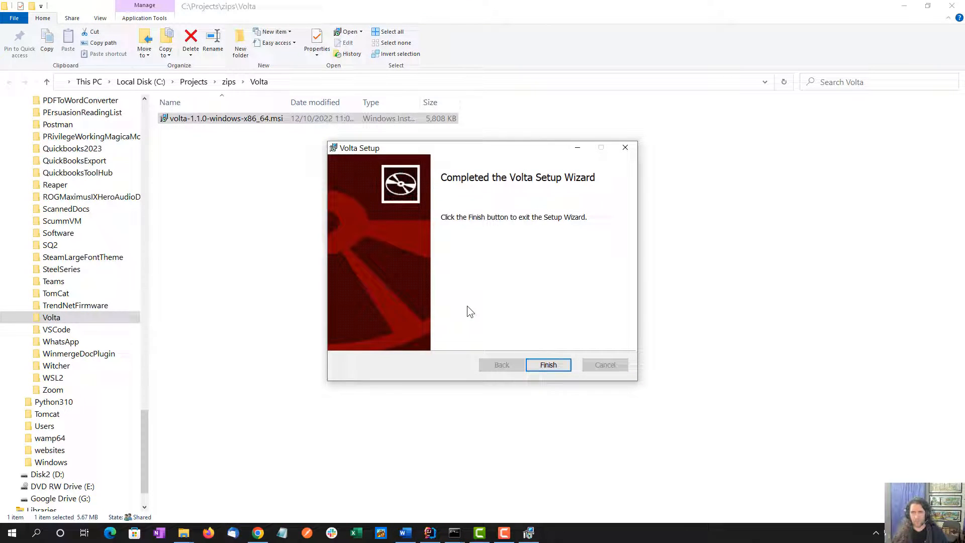
pyautogui.click(547, 365)
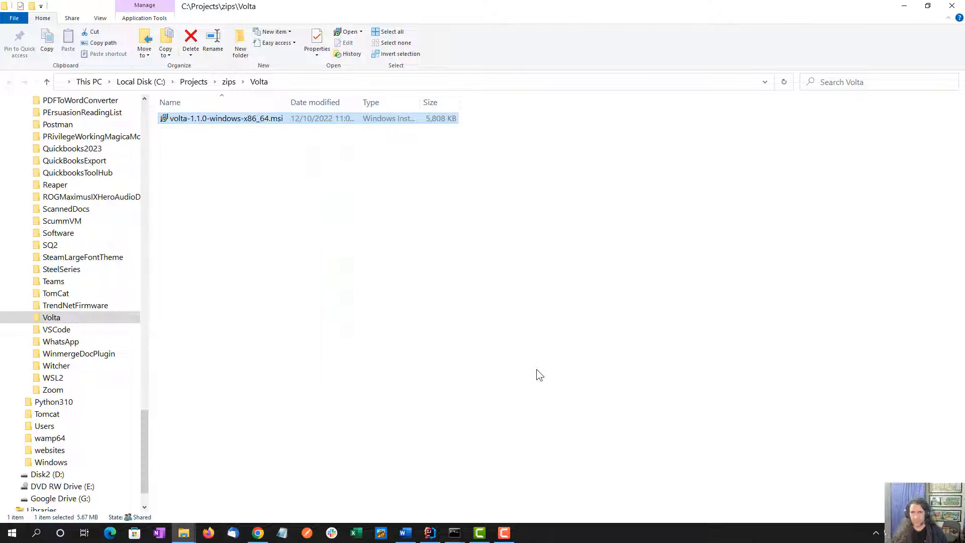
pyautogui.moveTo(395, 482)
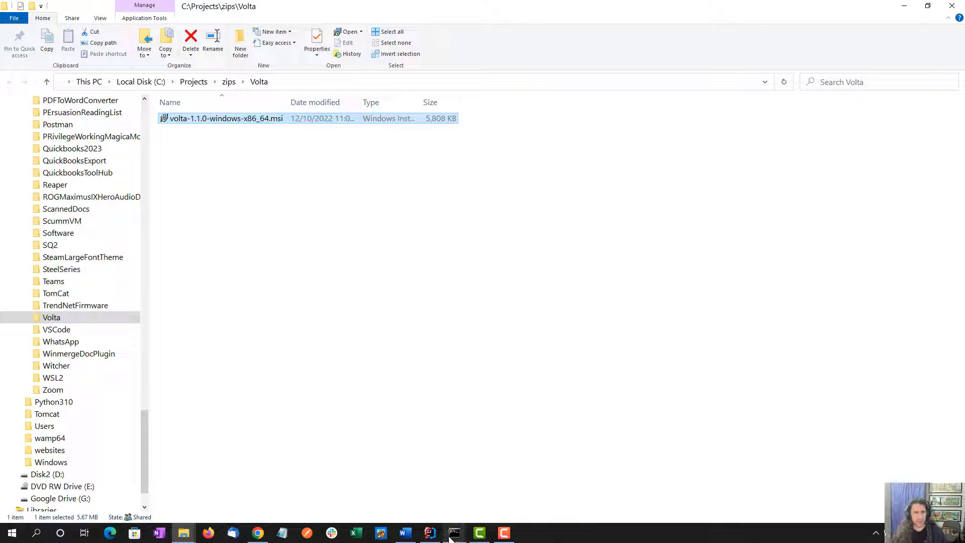
# - Check volta --version, exit the old session and reopen Command Prompt in the project folder
pyautogui.click(455, 533)
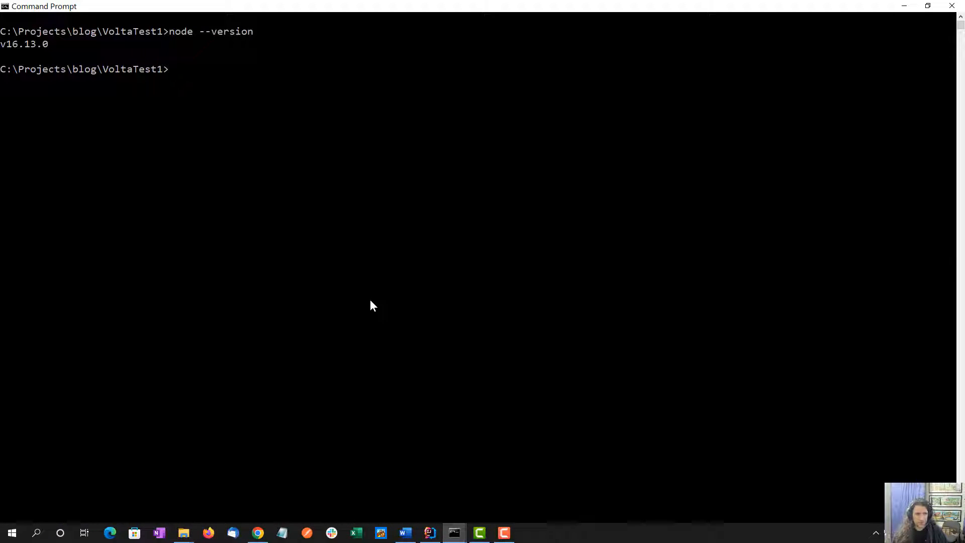
pyautogui.write('volta --version')
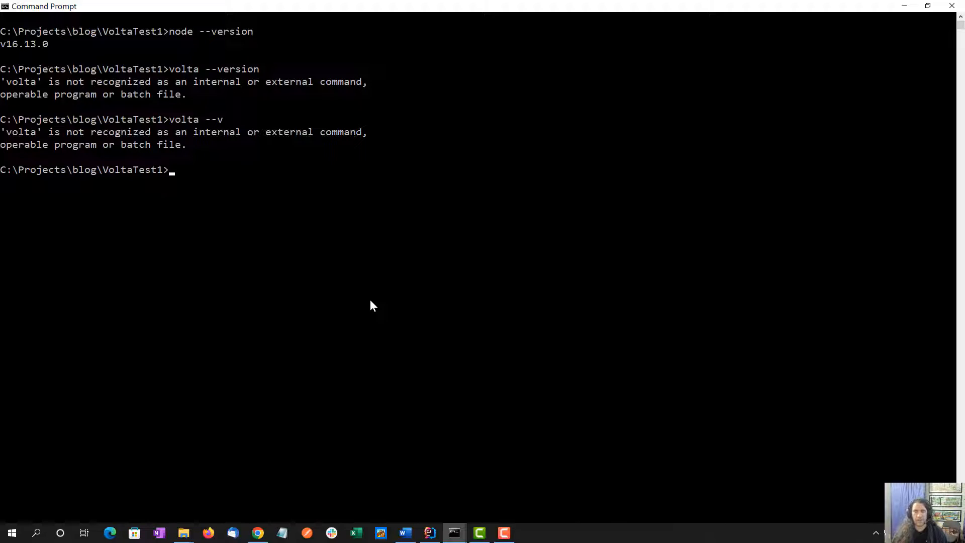
pyautogui.write('ex')
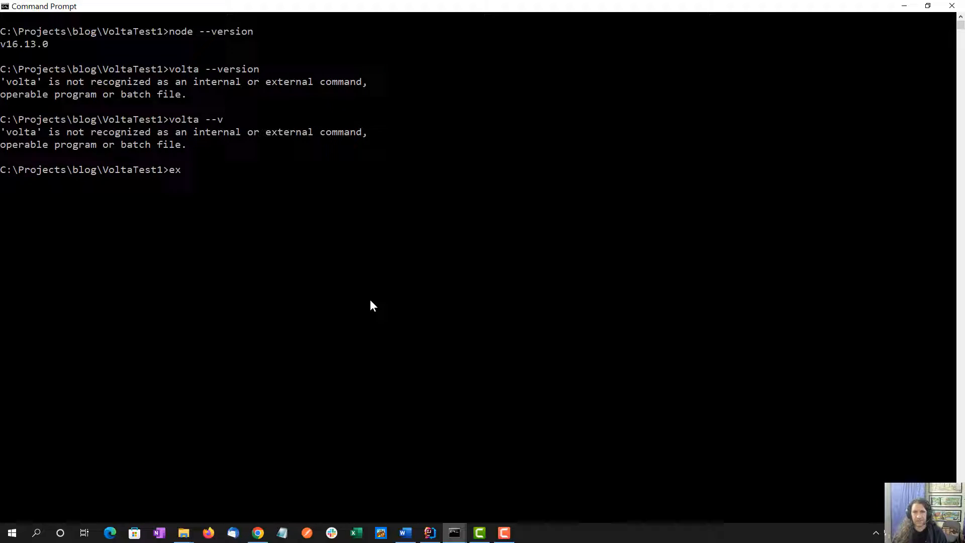
pyautogui.write('i')
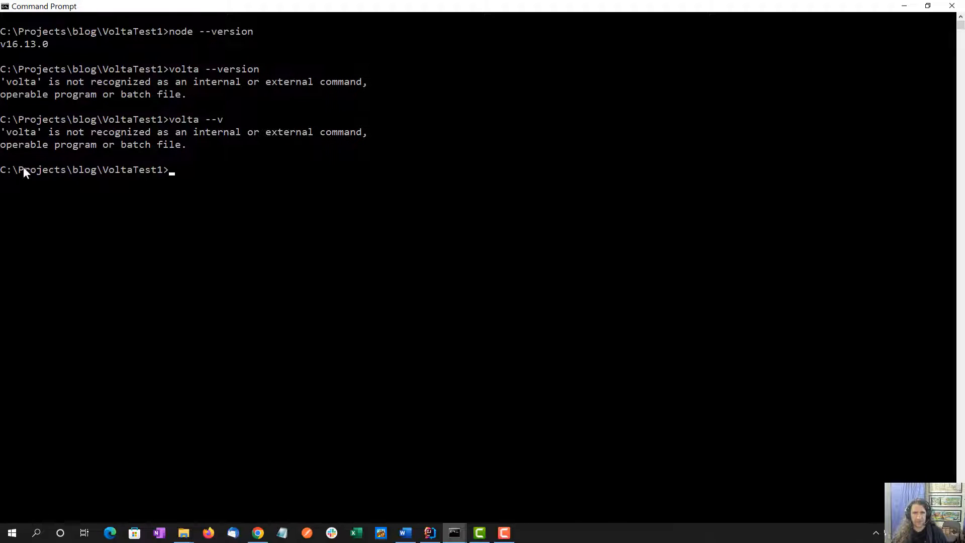
pyautogui.write('exit')
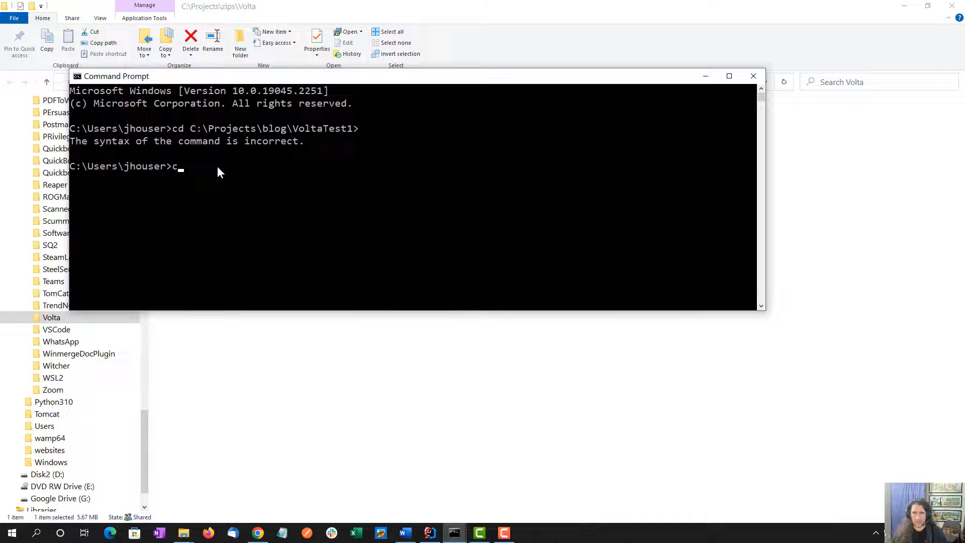
pyautogui.write('ls')
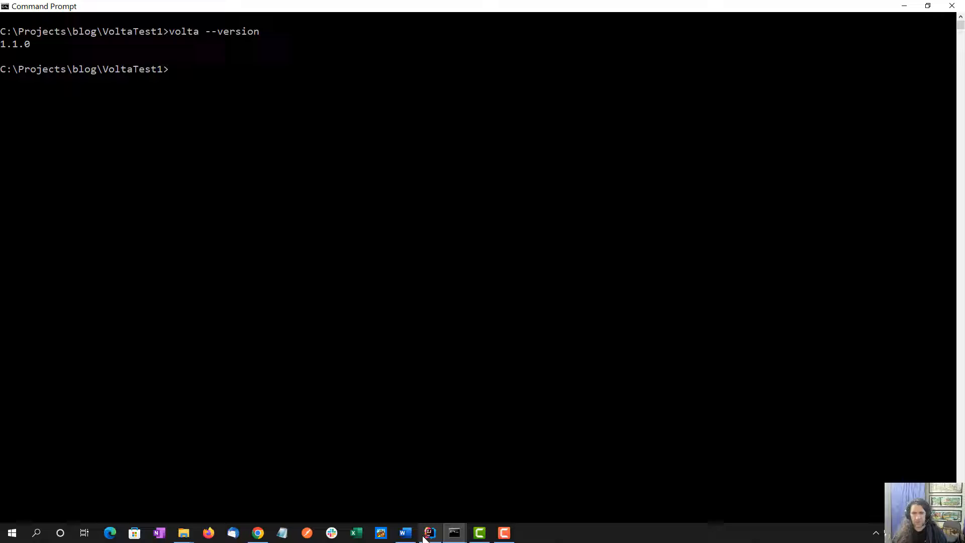
pyautogui.click(429, 532)
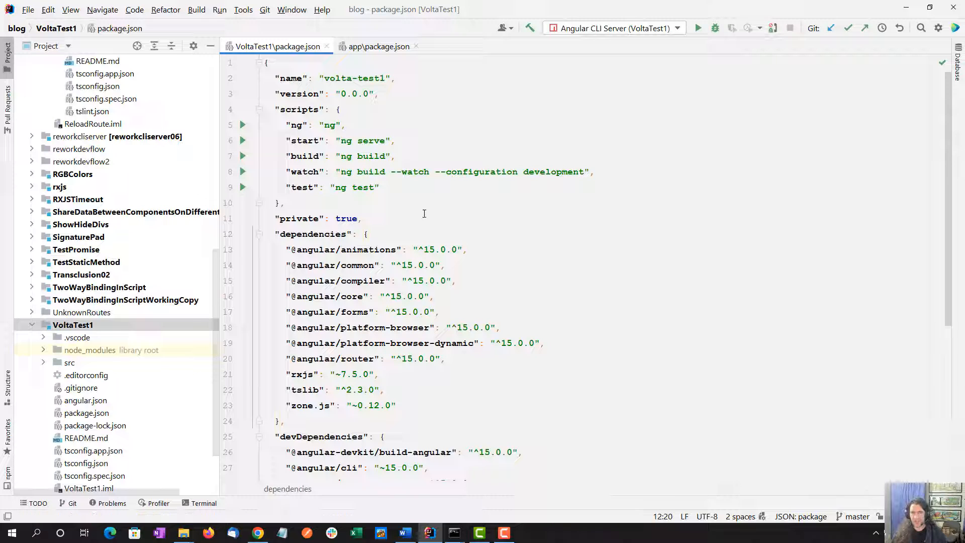
pyautogui.scroll(-3)
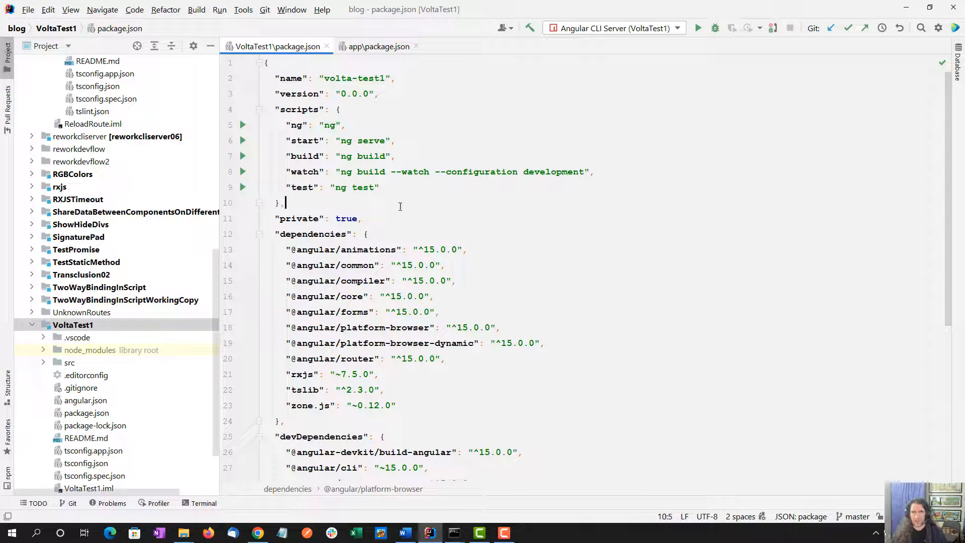
pyautogui.click(454, 532)
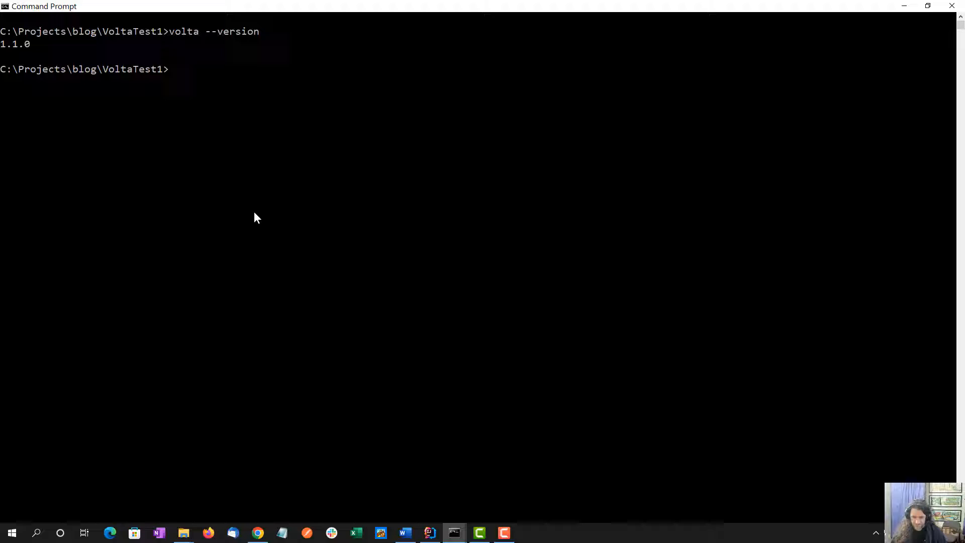
# - Install Node 16 as Volta's default with 'volta install node@16'
pyautogui.write('volta in')
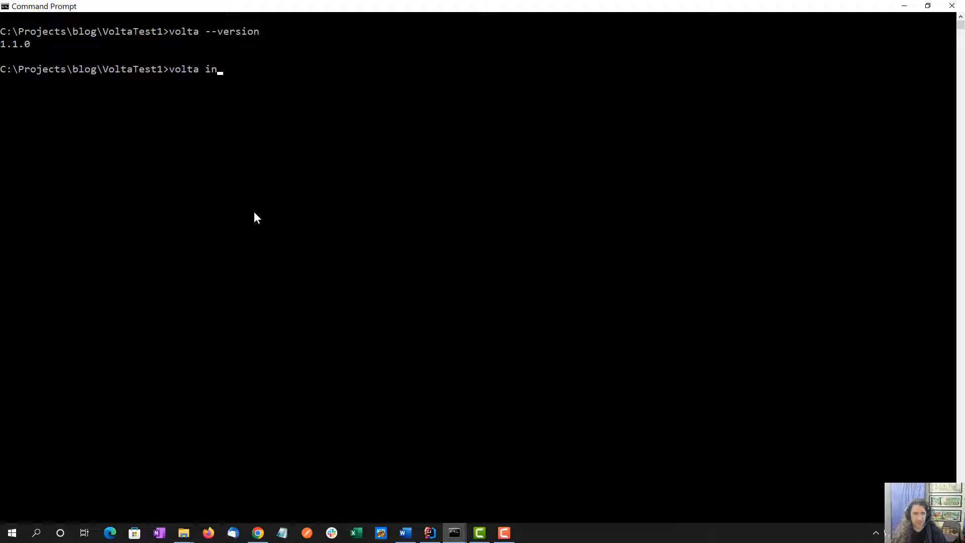
pyautogui.write('stall')
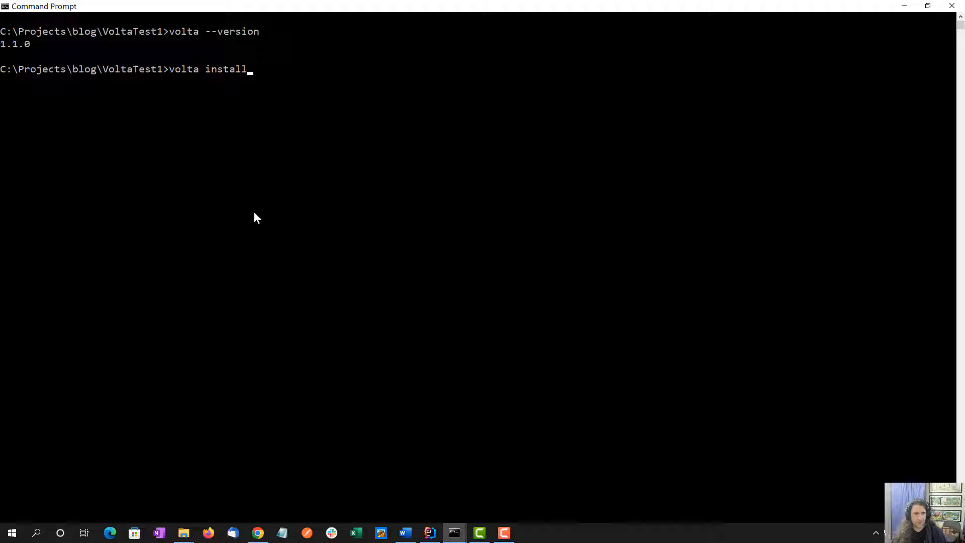
pyautogui.write('node')
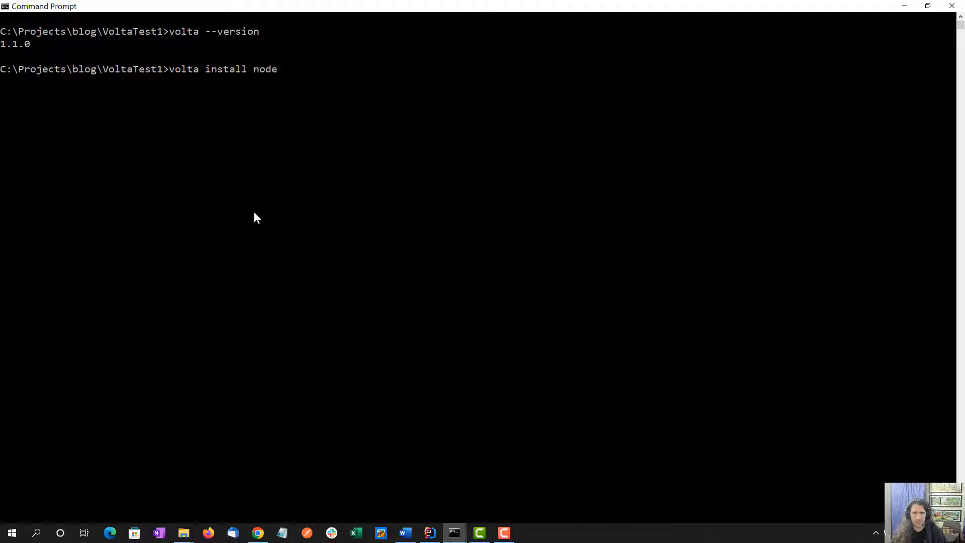
pyautogui.write('@1')
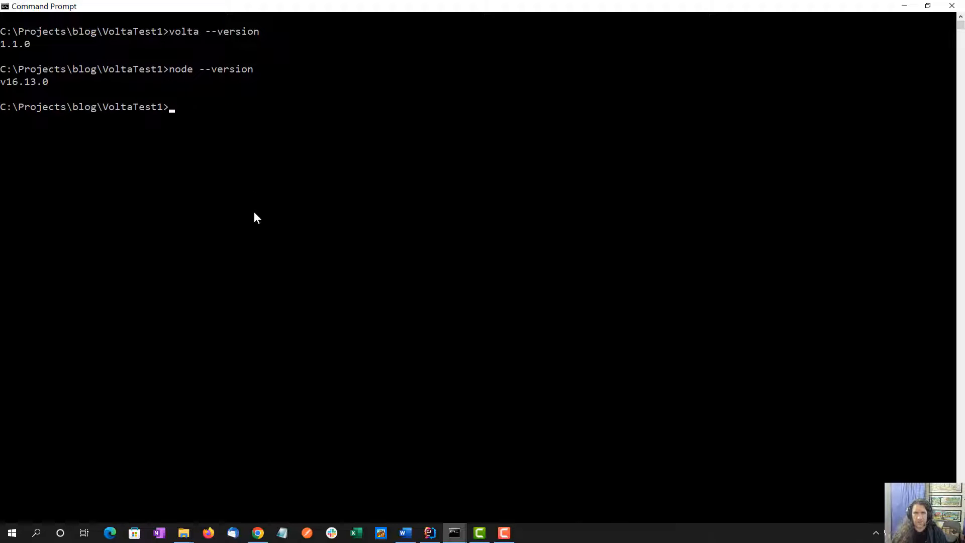
pyautogui.write('volta')
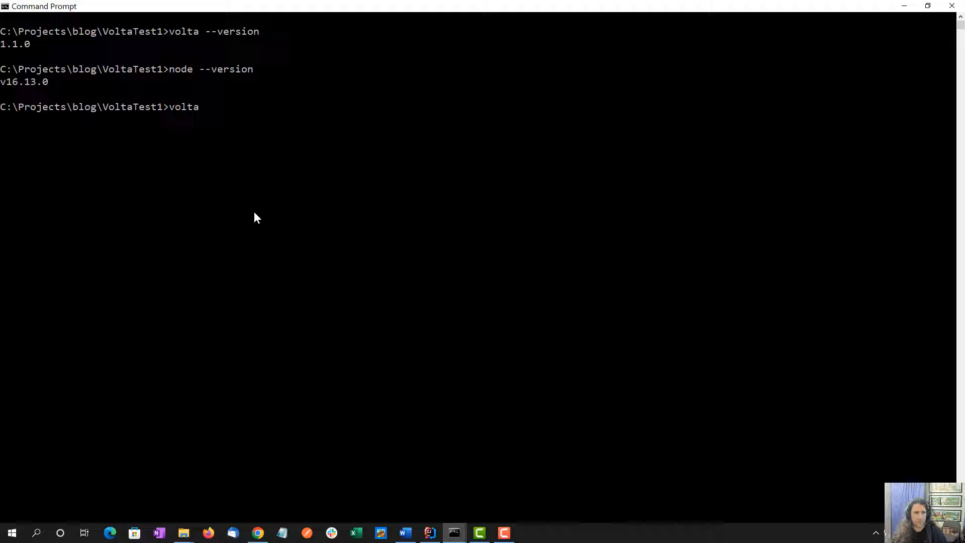
pyautogui.write('install node@16')
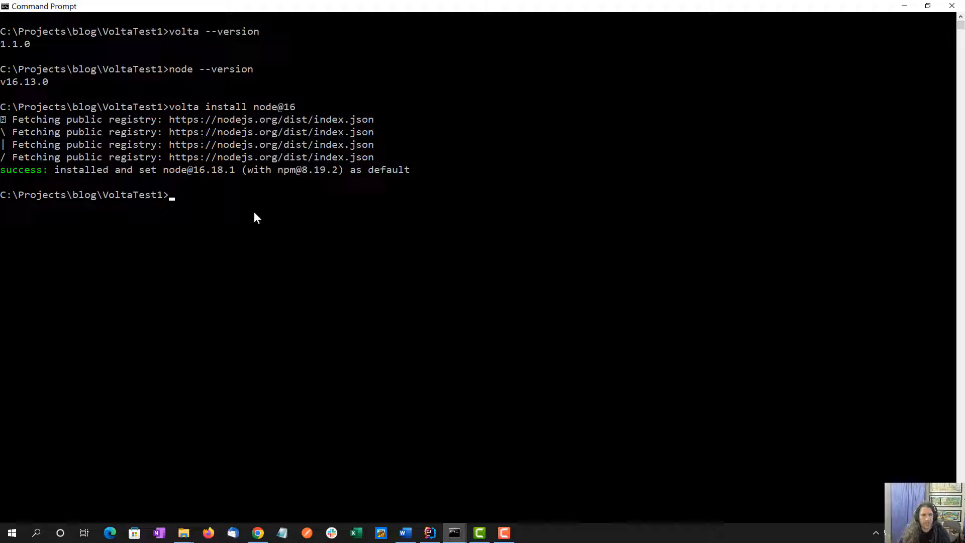
# - Pin Node 16 to the VoltaTest1 project with 'volta pin node@16'
pyautogui.write('volta pin node')
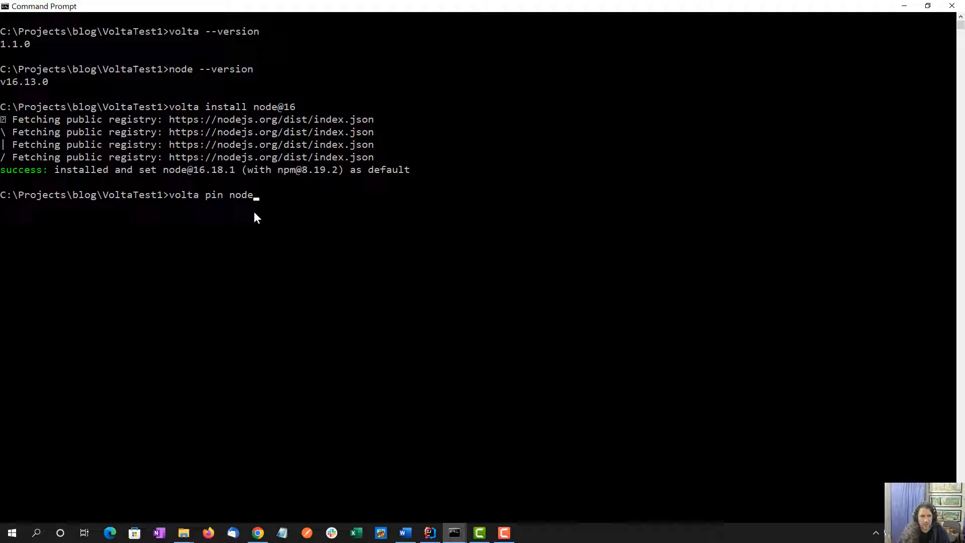
pyautogui.write('@16')
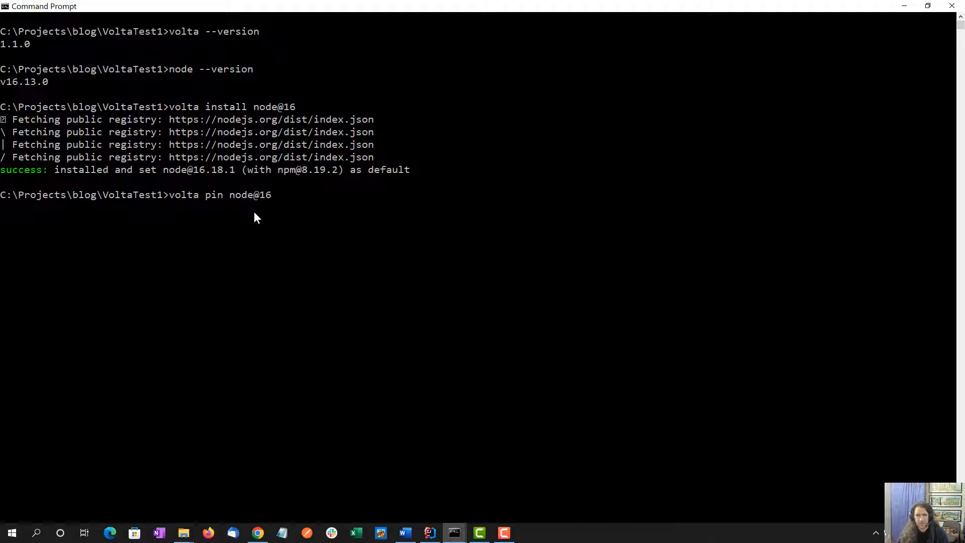
pyautogui.press('Enter')
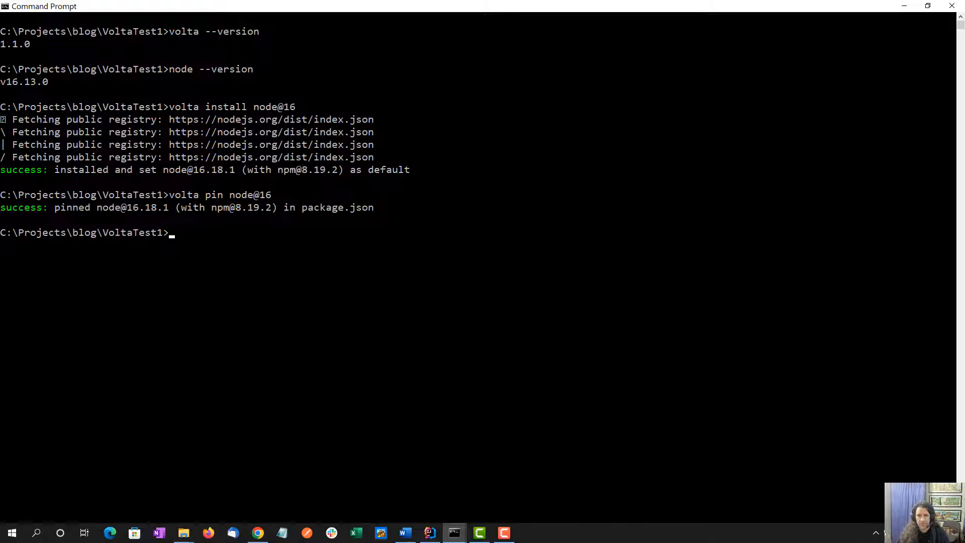
pyautogui.moveTo(307, 219)
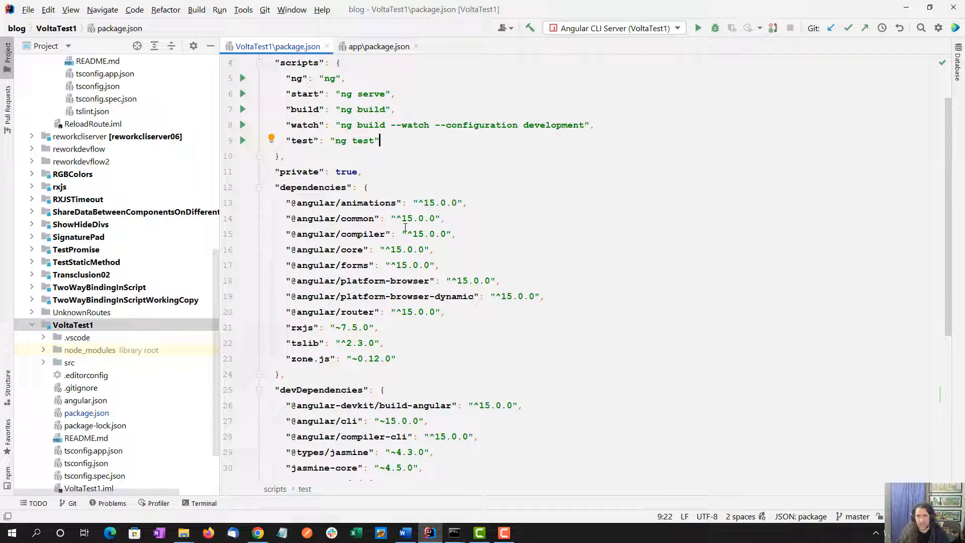
# - Inspect the volta node 16.18.1 entry in package.json and confirm node --version reports v16.18.1
pyautogui.scroll(-3)
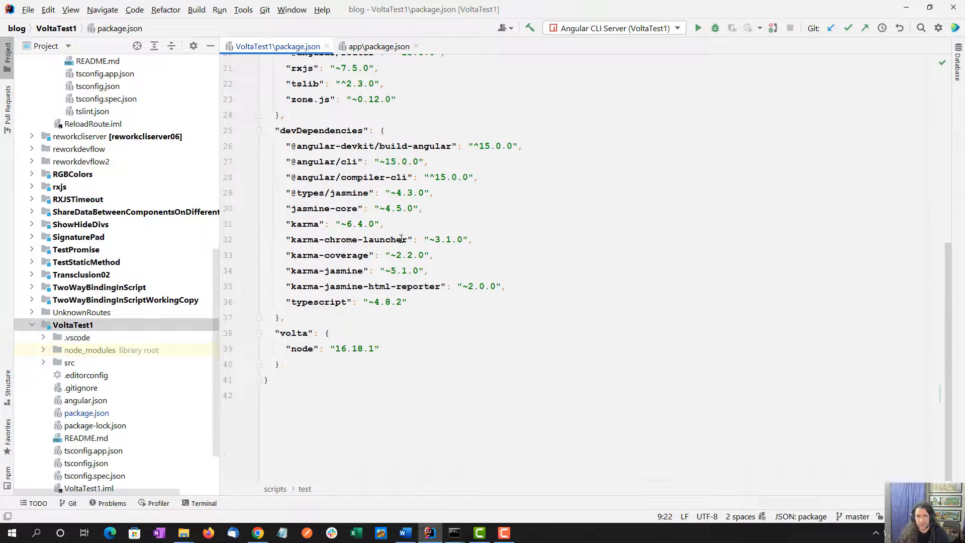
pyautogui.click(381, 349)
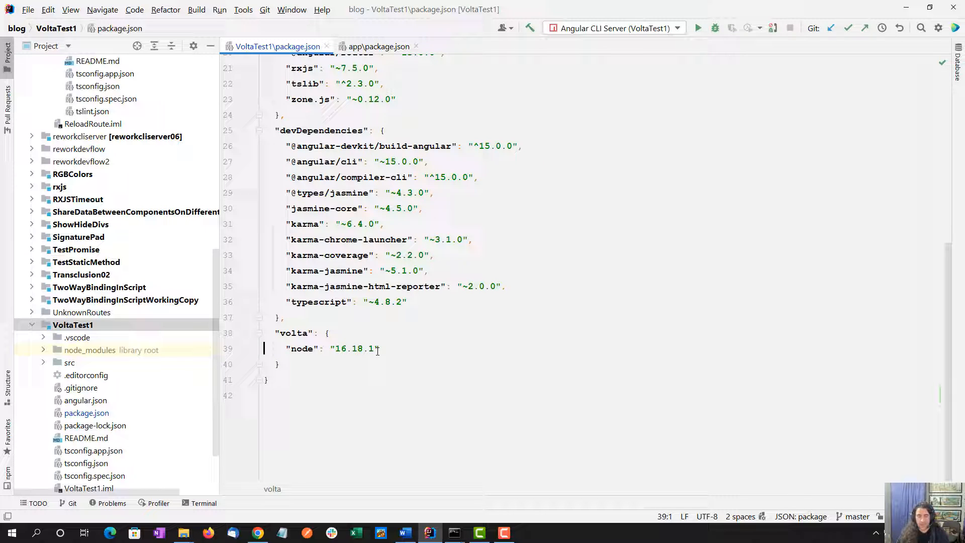
pyautogui.click(331, 349)
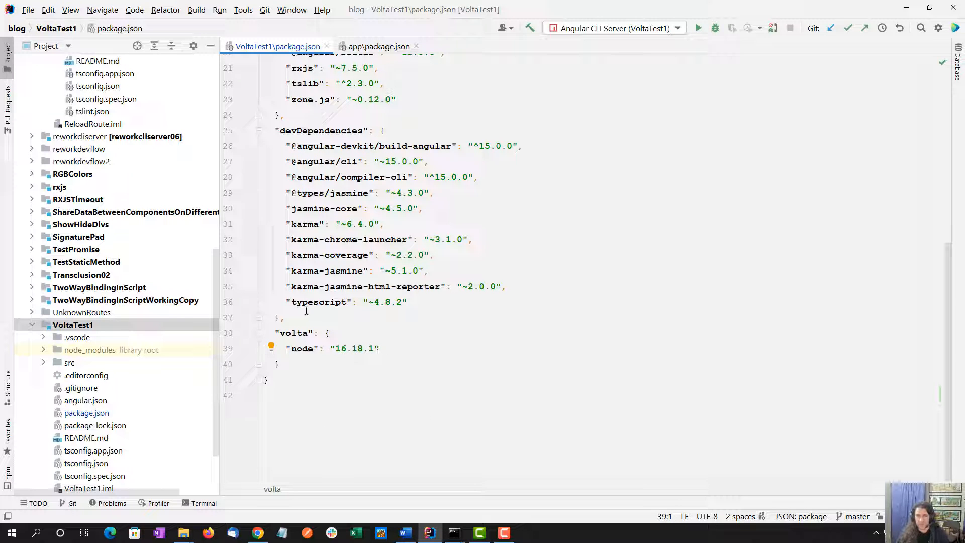
pyautogui.click(454, 532)
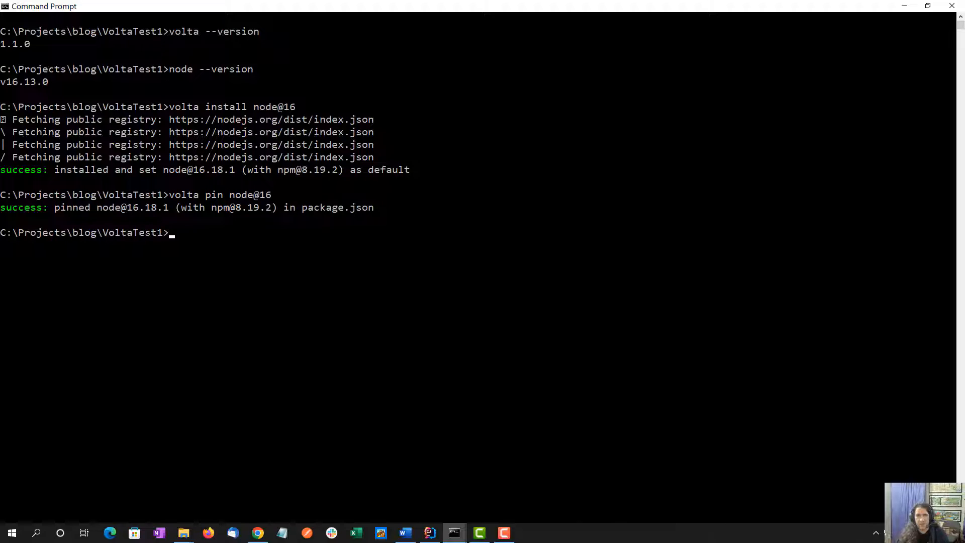
pyautogui.write('node --version')
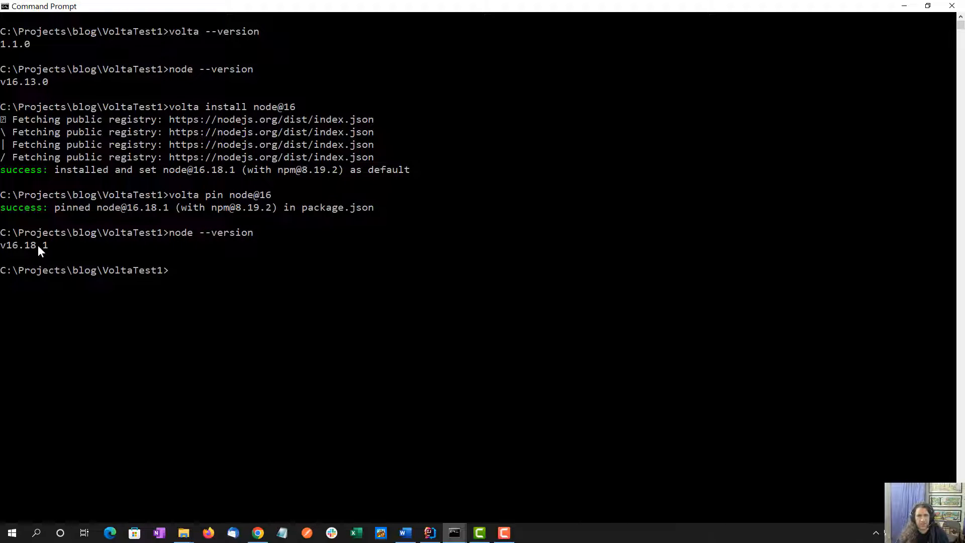
pyautogui.moveTo(9, 86)
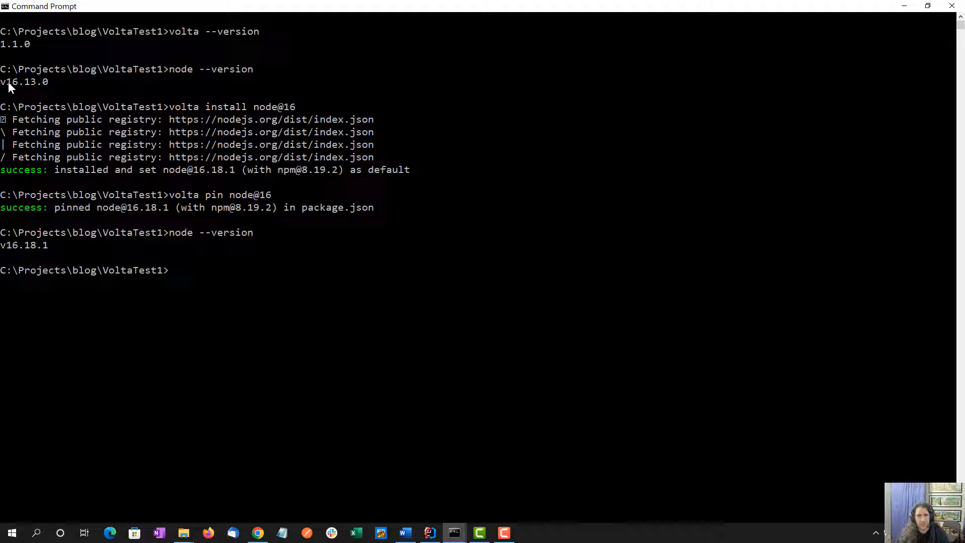
pyautogui.moveTo(50, 90)
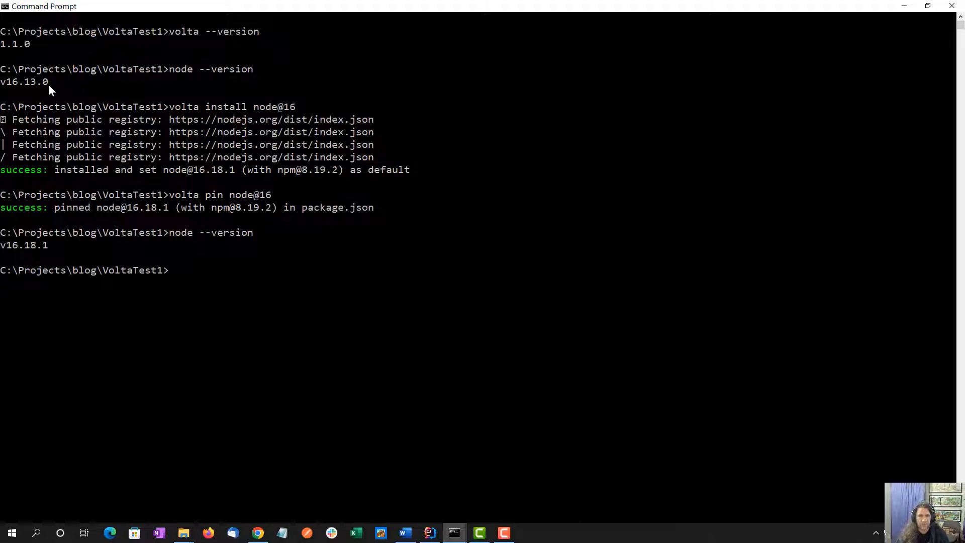
pyautogui.moveTo(206, 276)
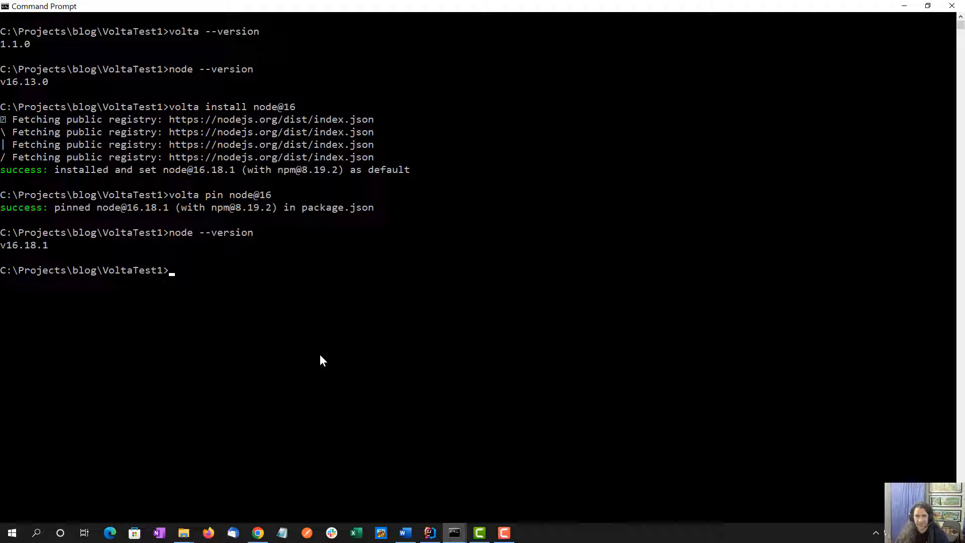
pyautogui.moveTo(406, 444)
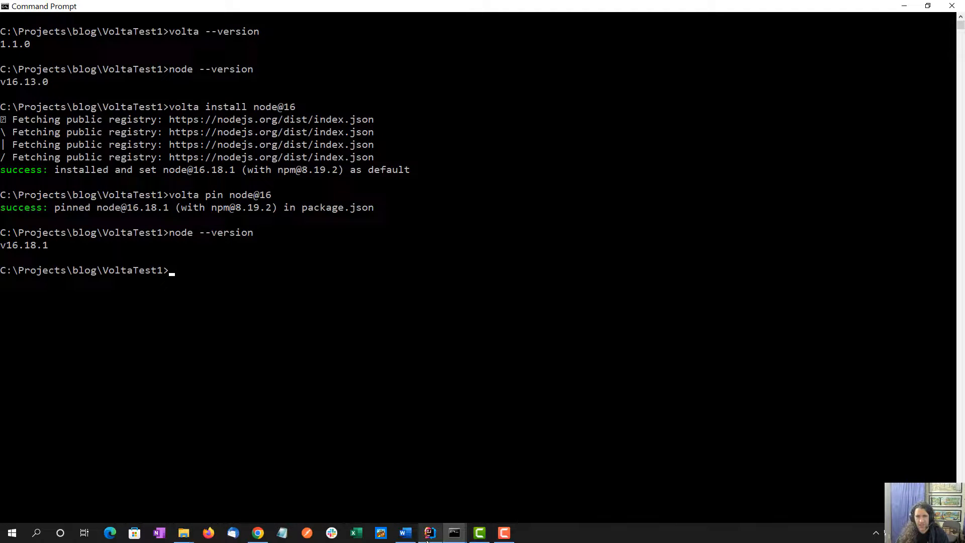
pyautogui.click(429, 532)
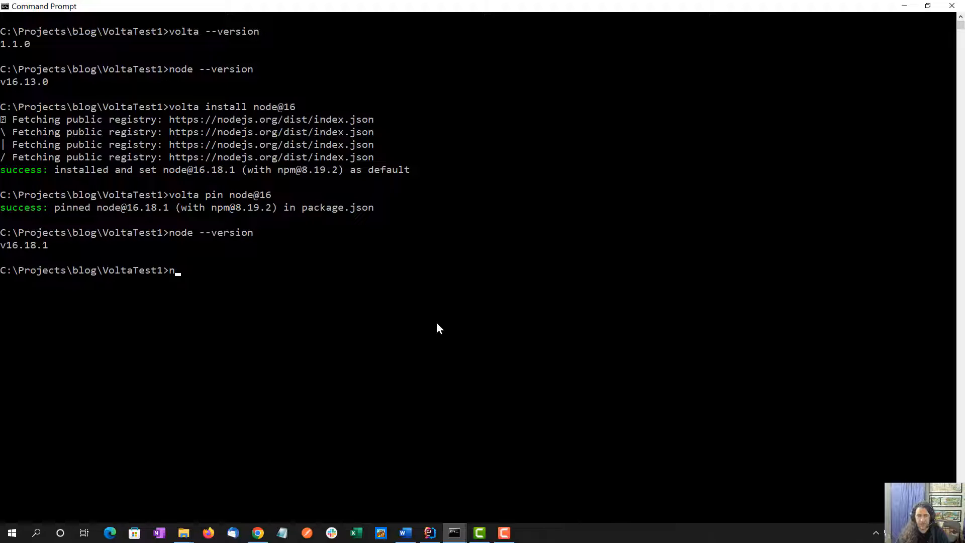
# - Run ng serve in VoltaTest1 until the dev server listens on localhost:4200
pyautogui.write('g serve')
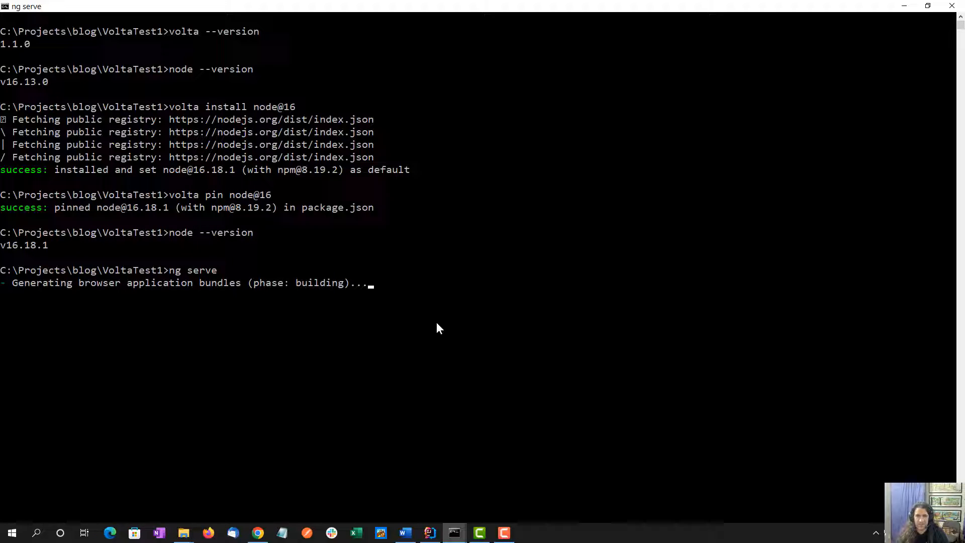
pyautogui.moveTo(445, 292)
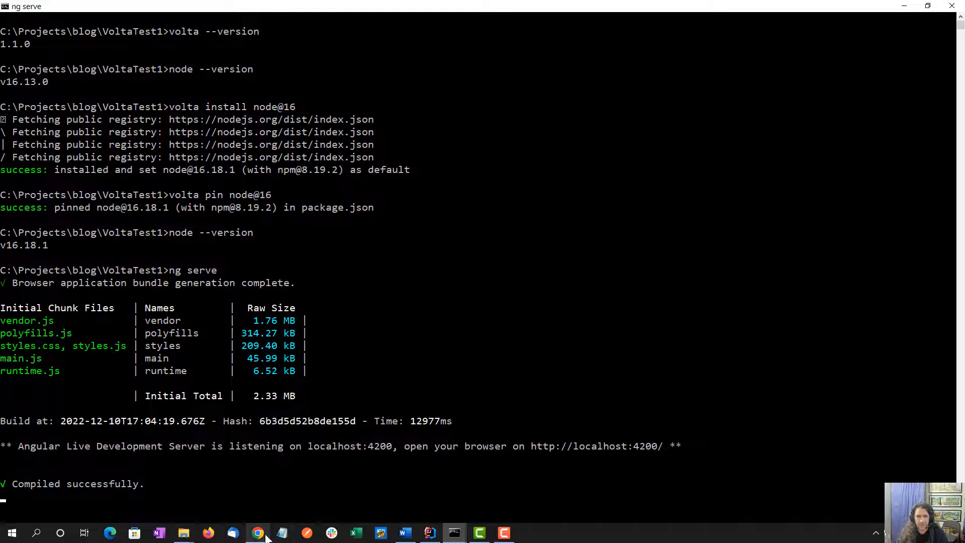
pyautogui.click(258, 532)
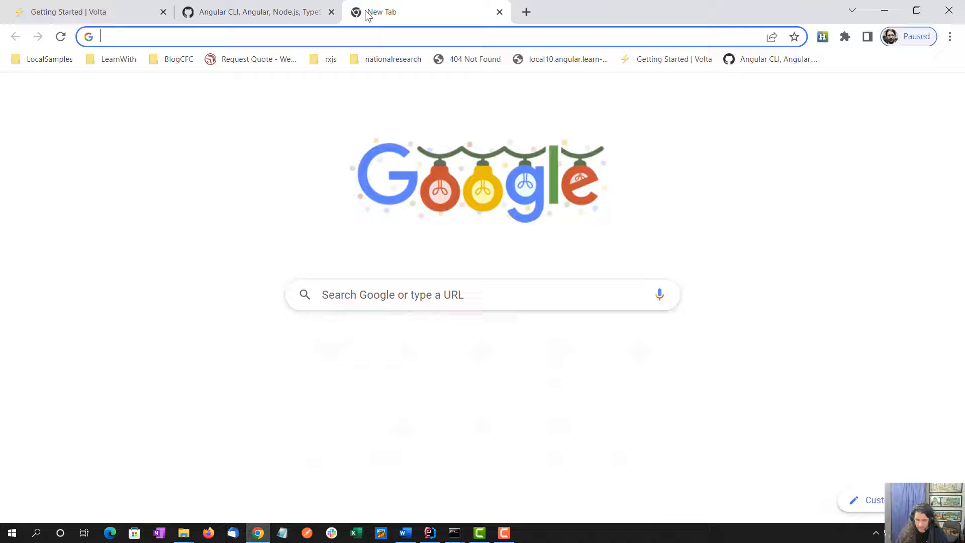
# - Load the app at localhost:4200 in Chrome, then stop the dev server with Ctrl+C
pyautogui.write('lov')
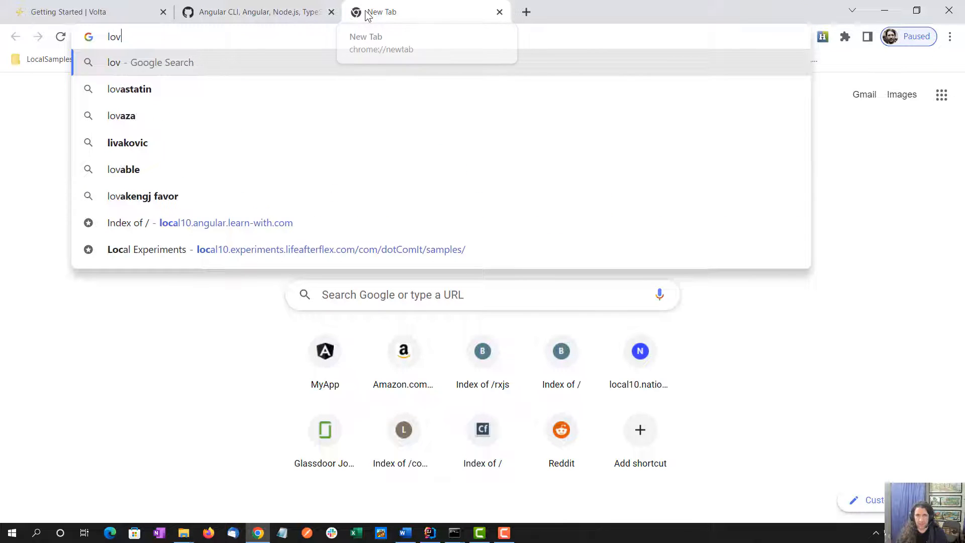
pyautogui.write('localhost:4200')
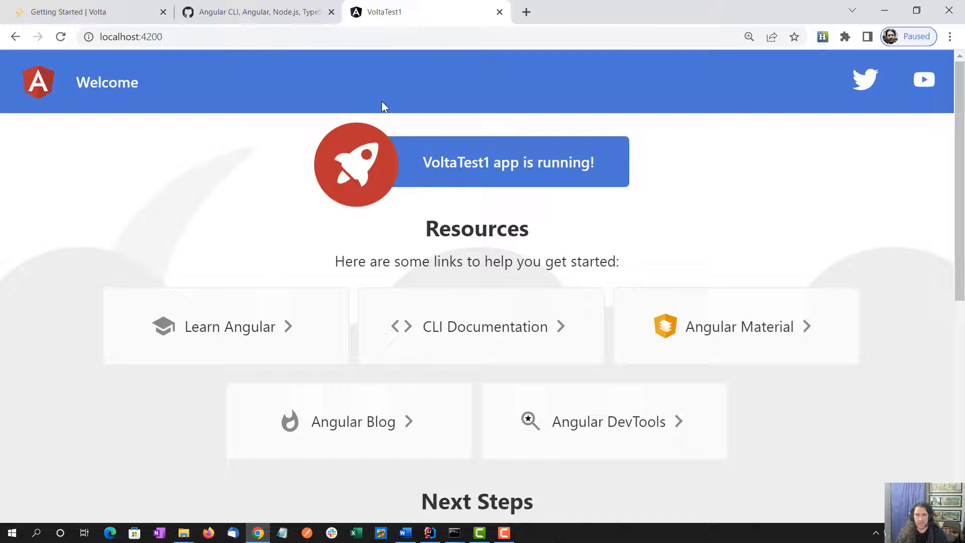
pyautogui.scroll(-3)
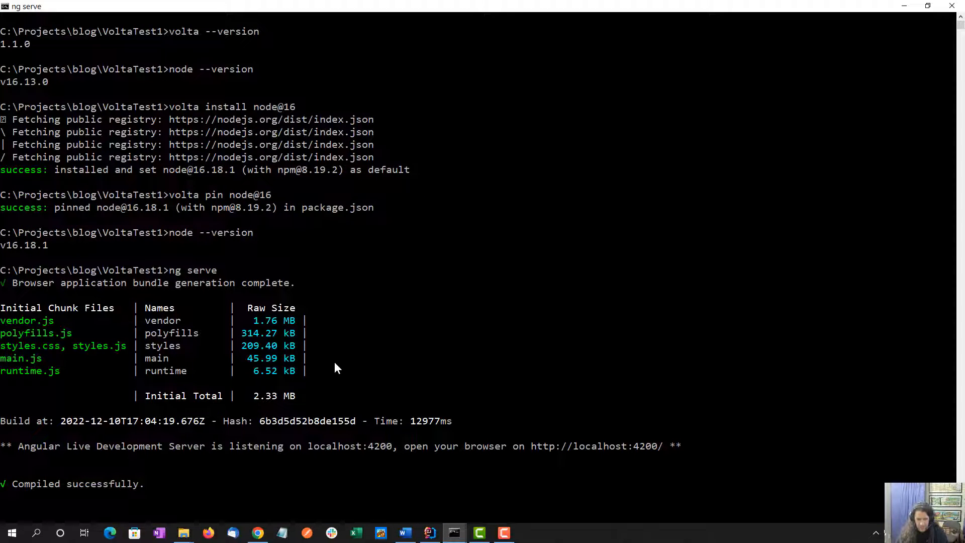
pyautogui.press('ctrl+c')
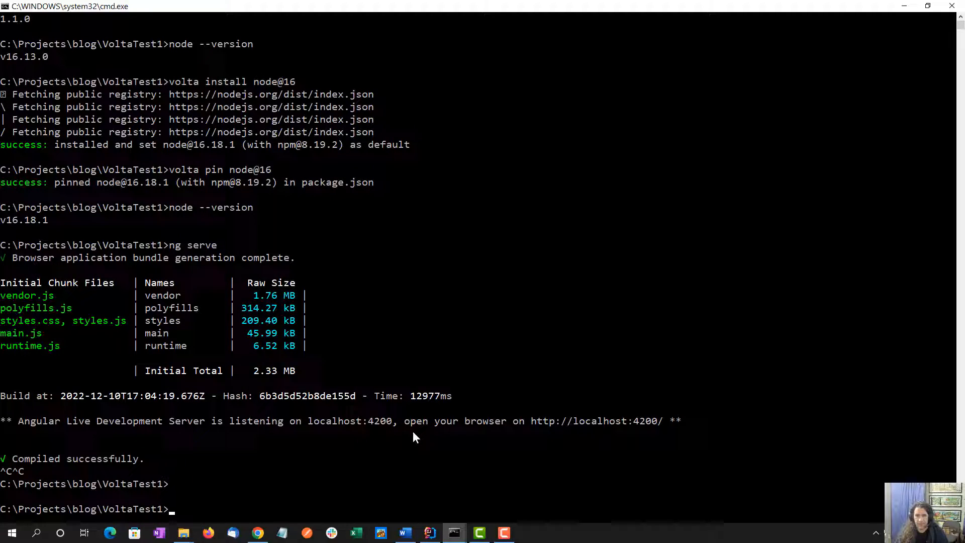
pyautogui.click(428, 533)
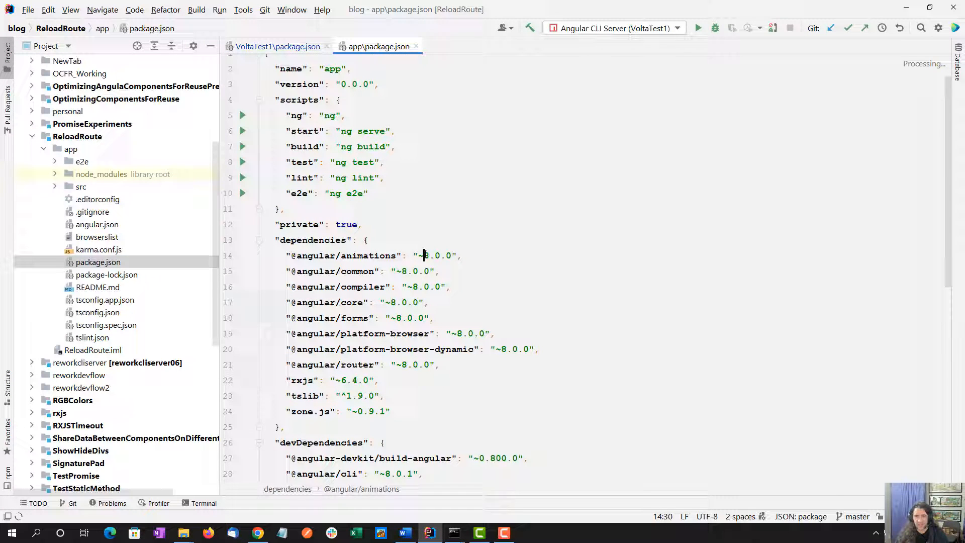
# - Find Node 10.9.0 for Angular 8.0.0 in the compatibility table for the ReloadRoute app
pyautogui.scroll(-3)
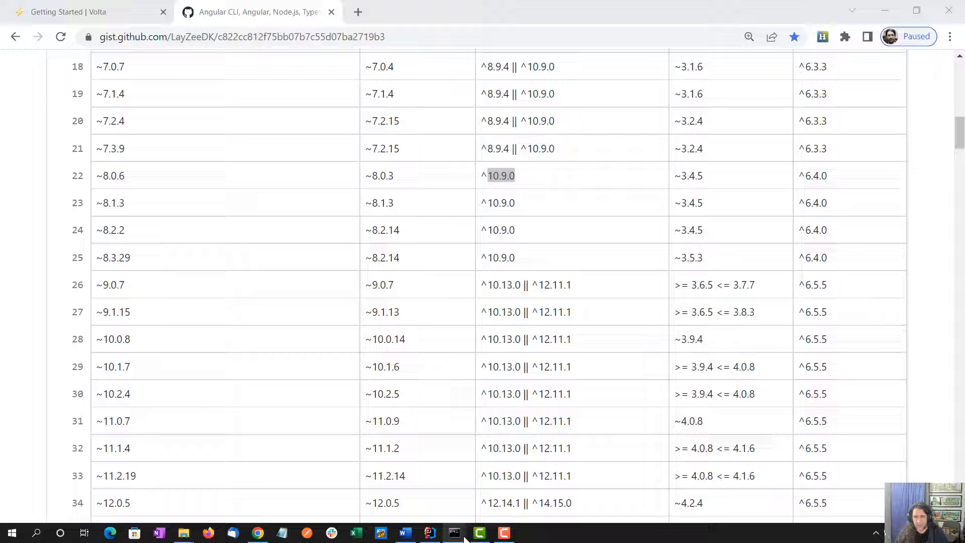
pyautogui.doubleClick(500, 175)
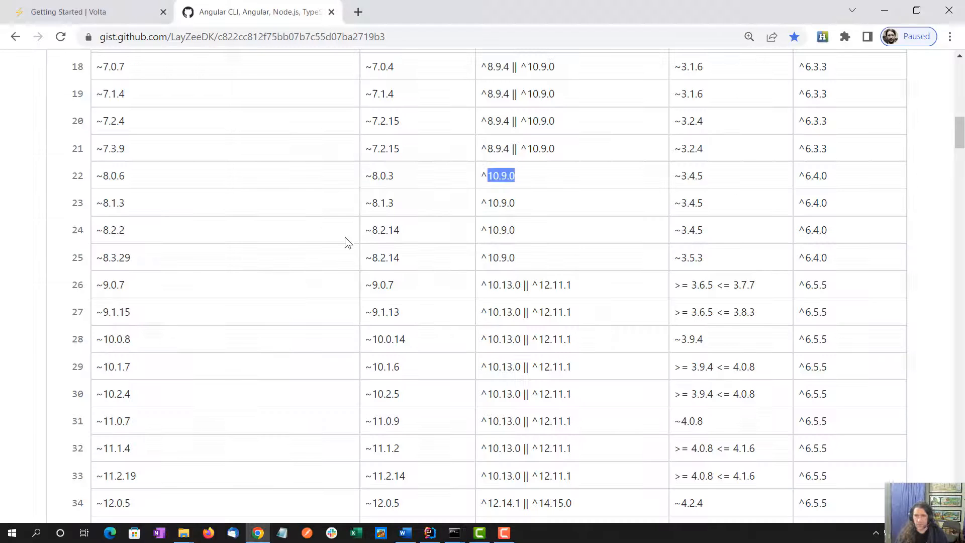
pyautogui.click(455, 532)
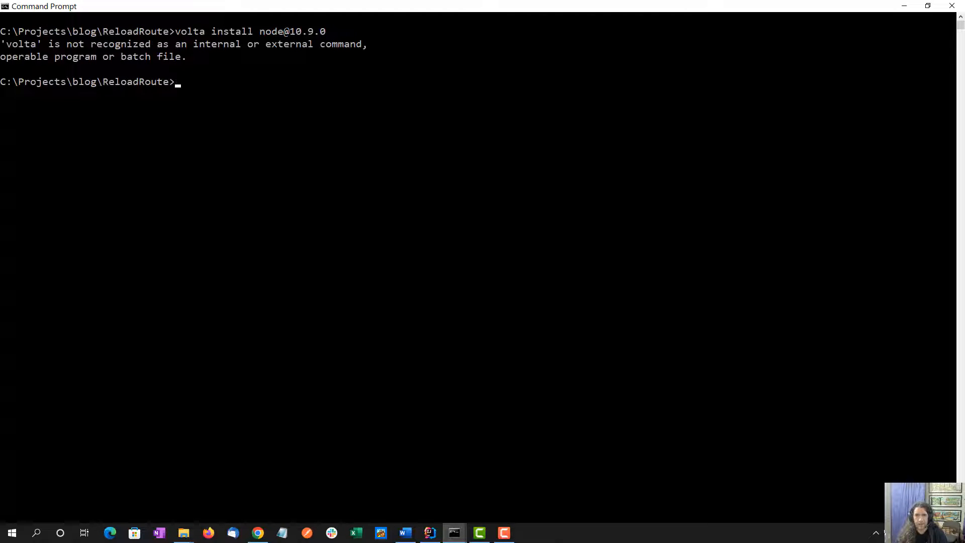
pyautogui.moveTo(565, 221)
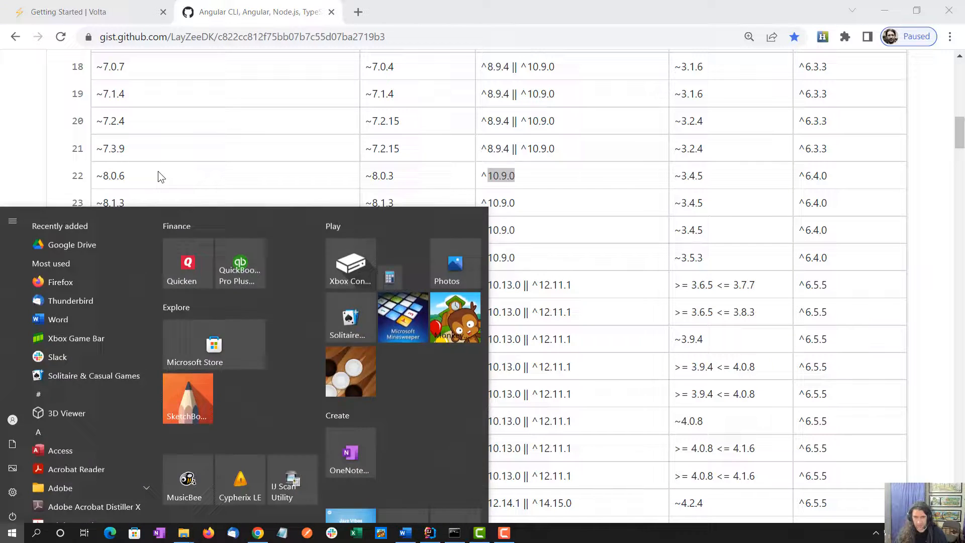
pyautogui.click(454, 532)
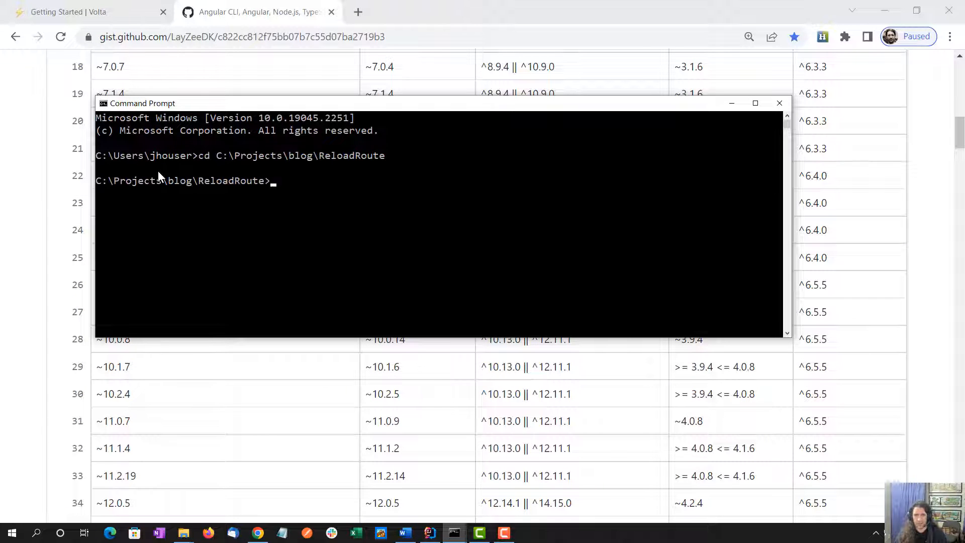
pyautogui.write('volta')
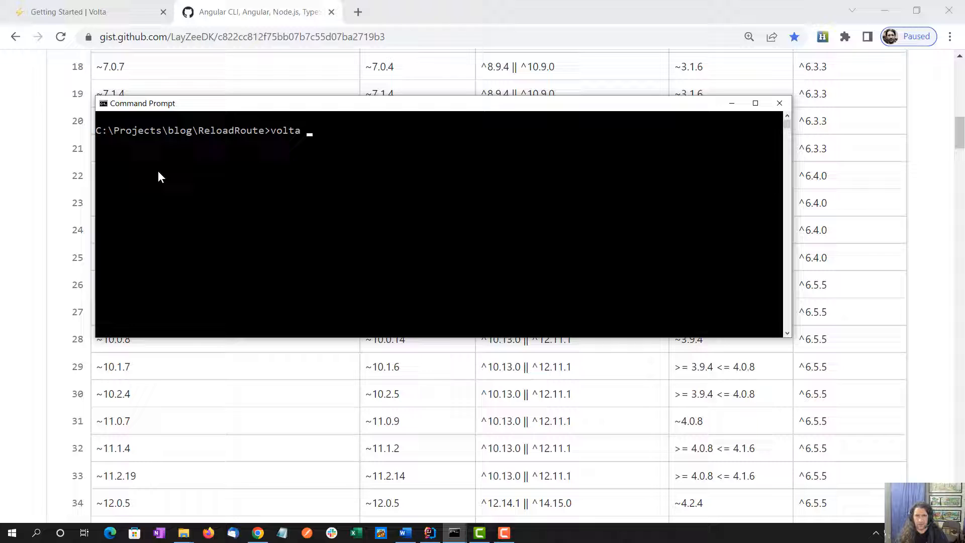
pyautogui.write('install nod')
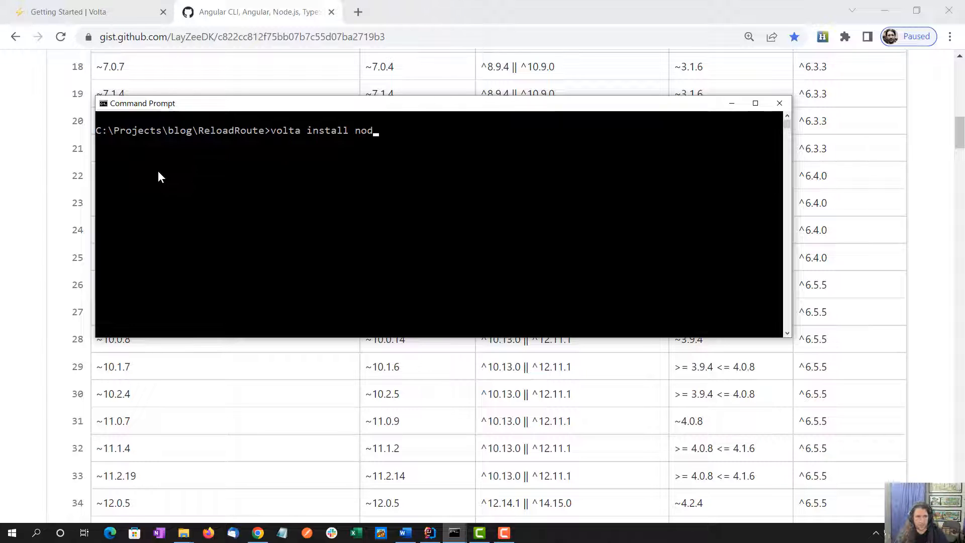
pyautogui.write('e@10.9.0')
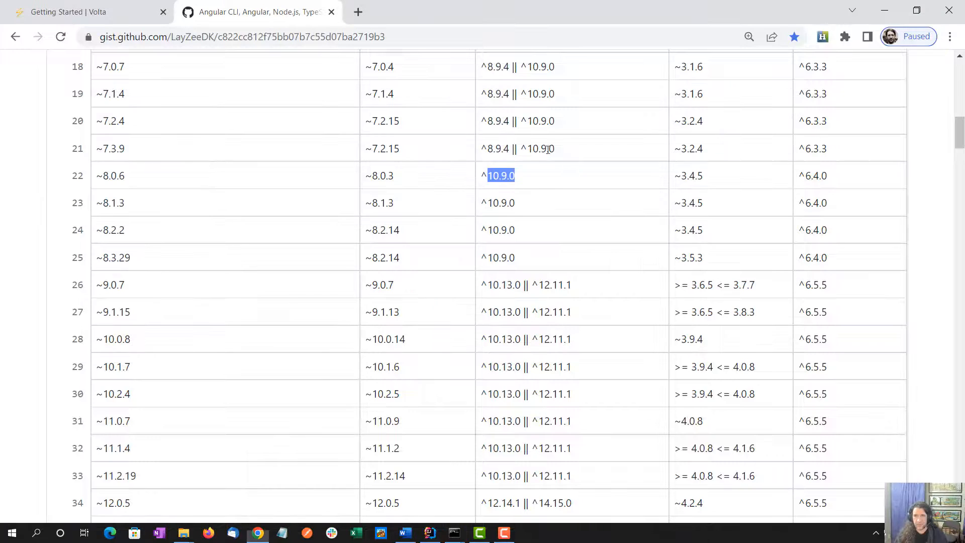
pyautogui.click(454, 532)
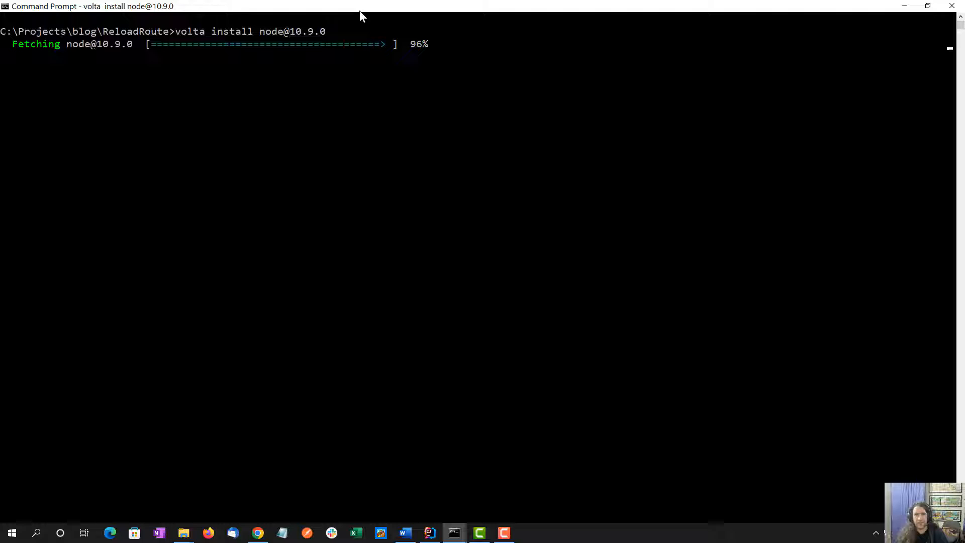
pyautogui.write('node')
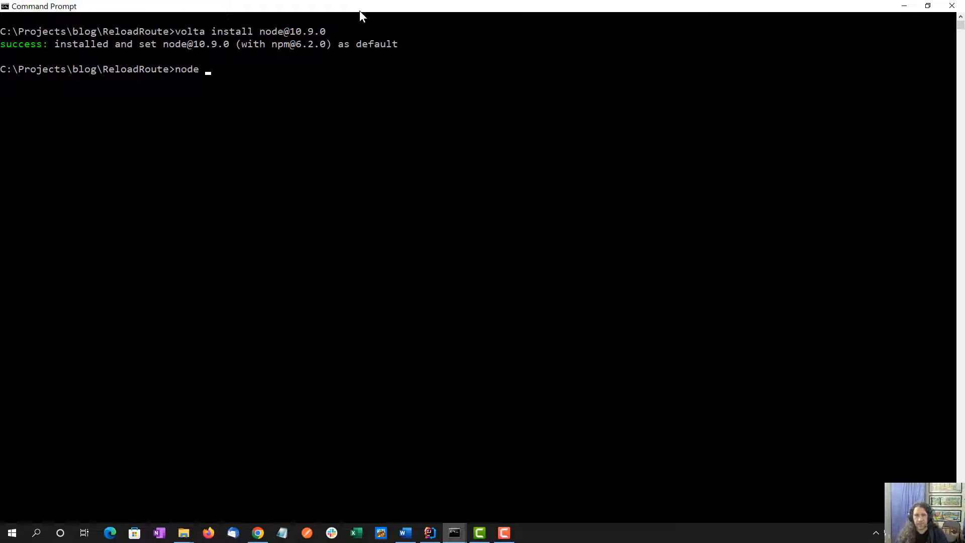
# - Check the Node version, which reports v10.9.0
pyautogui.write('--version')
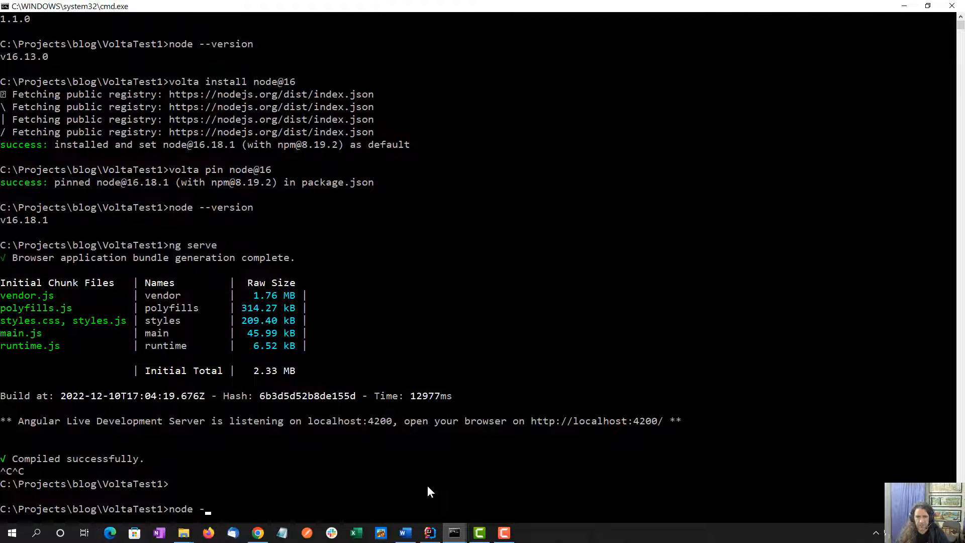
pyautogui.press('Return')
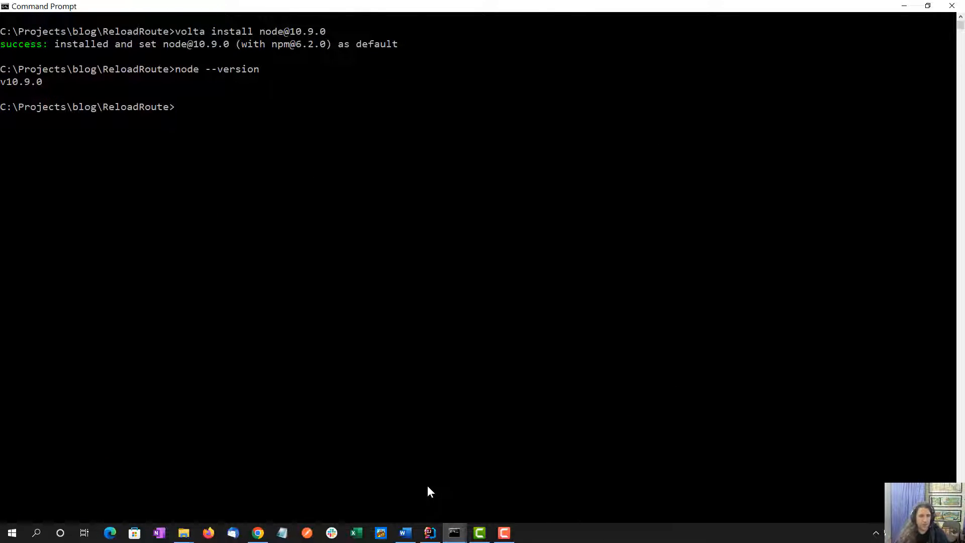
pyautogui.write('vol')
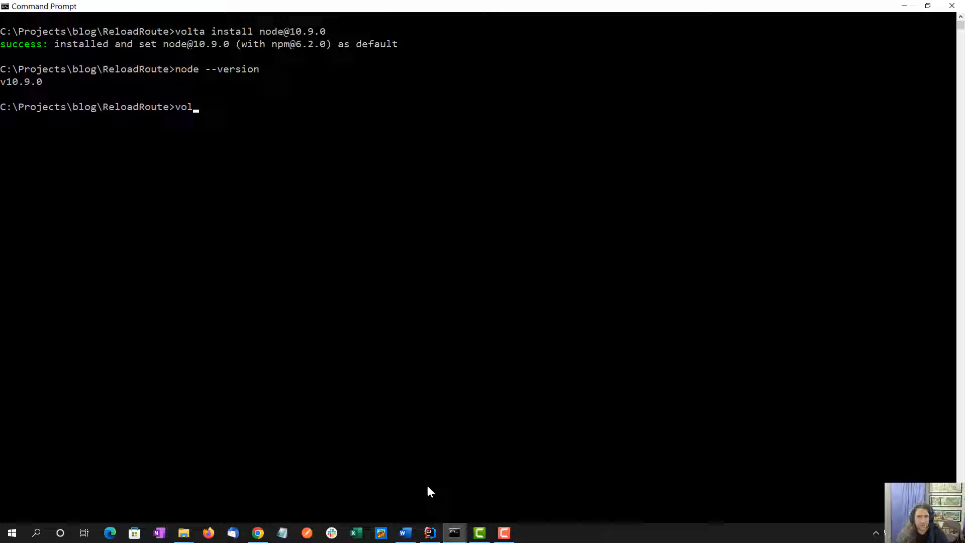
pyautogui.write('ta pi')
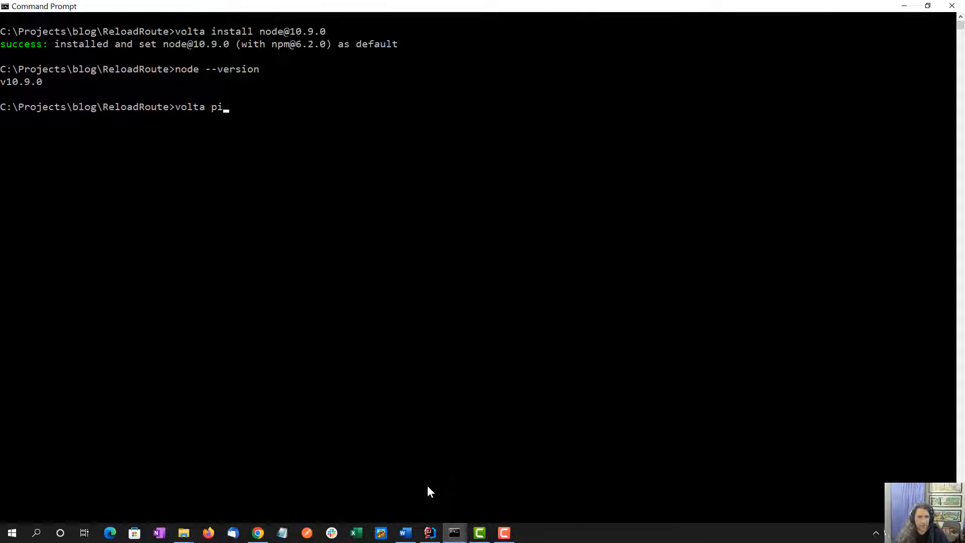
pyautogui.write('n node@')
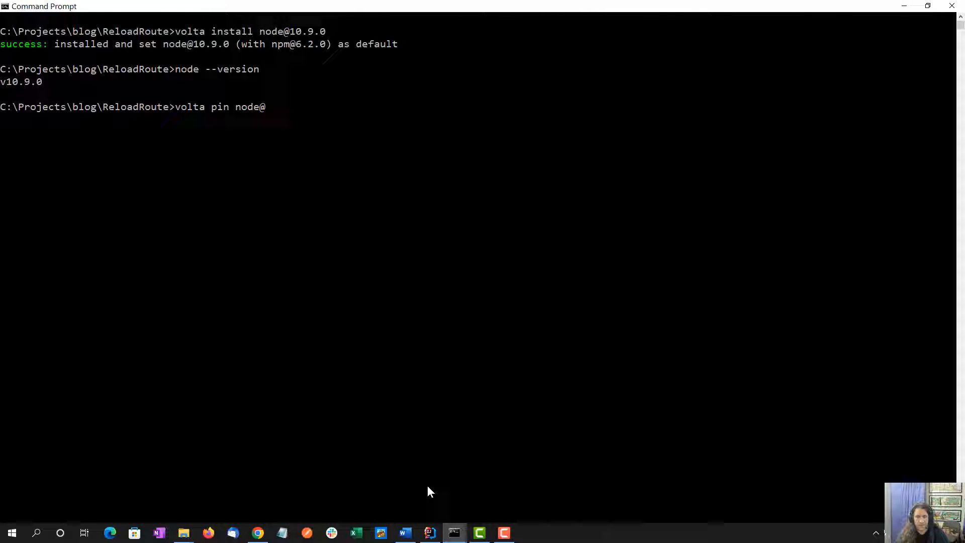
pyautogui.write('10.9.0')
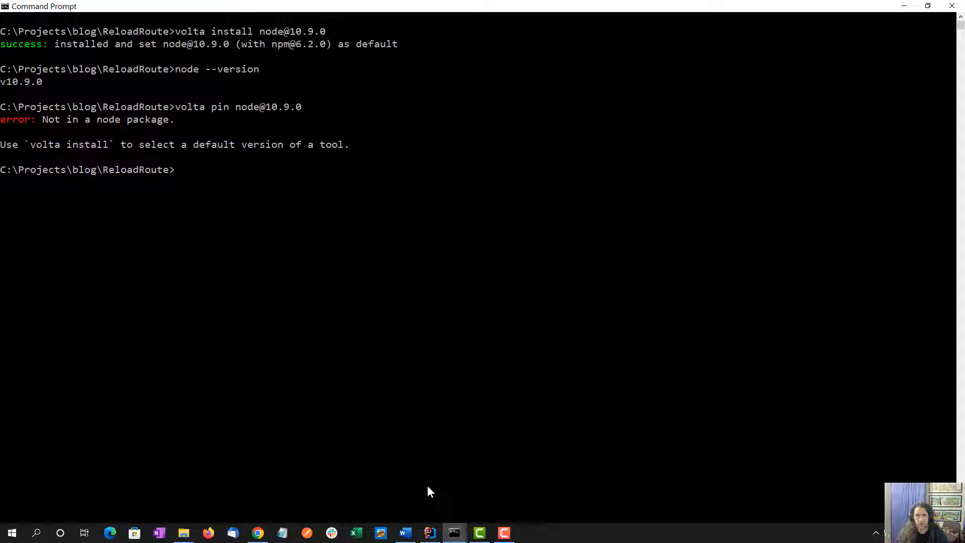
pyautogui.write('volta pin node@10.9.0')
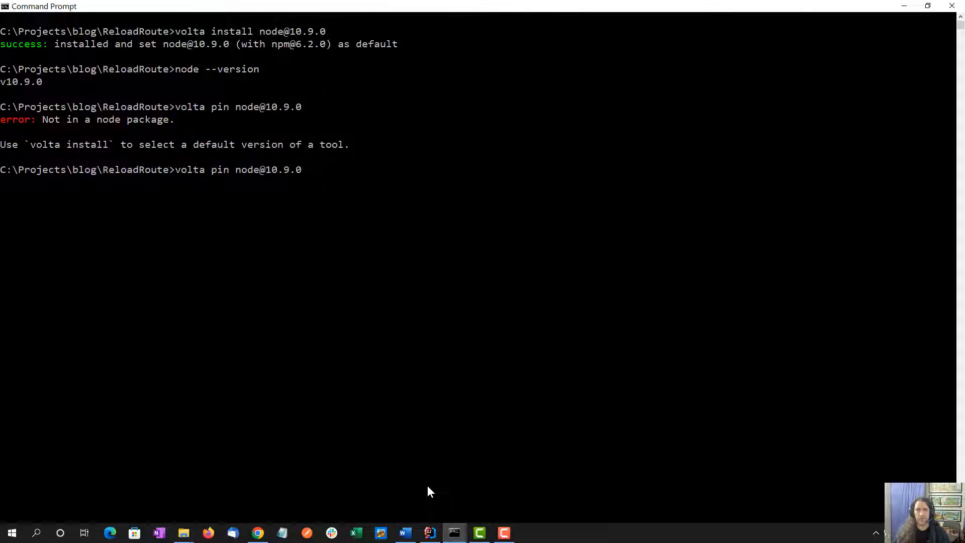
pyautogui.press('Backspace')
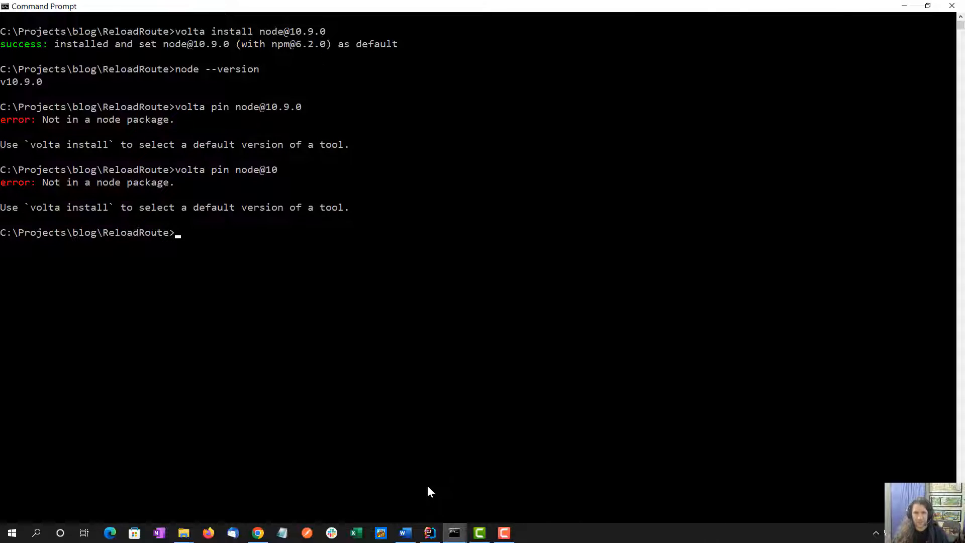
# - Pin Node 10.9.0 with Volta from the app subfolder so it lands in package.json
pyautogui.click(430, 533)
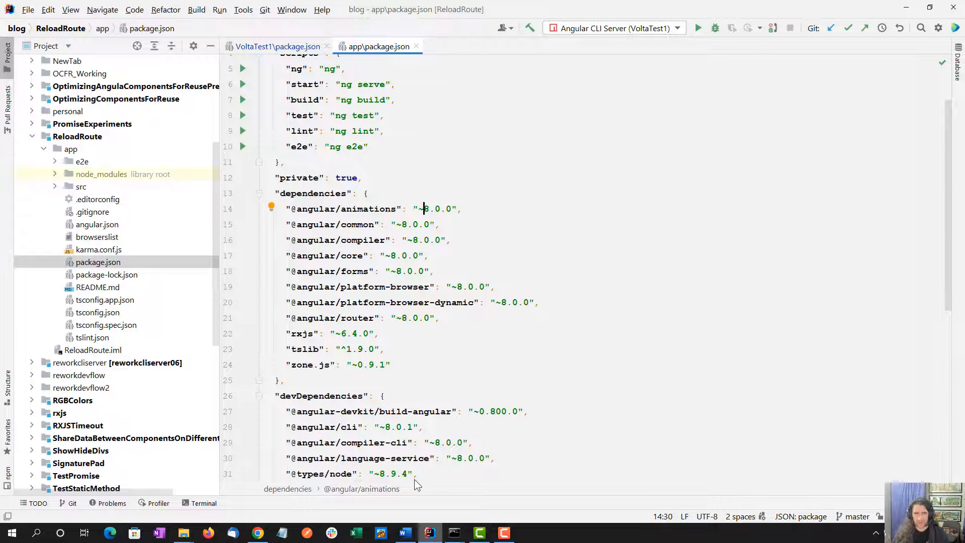
pyautogui.click(455, 533)
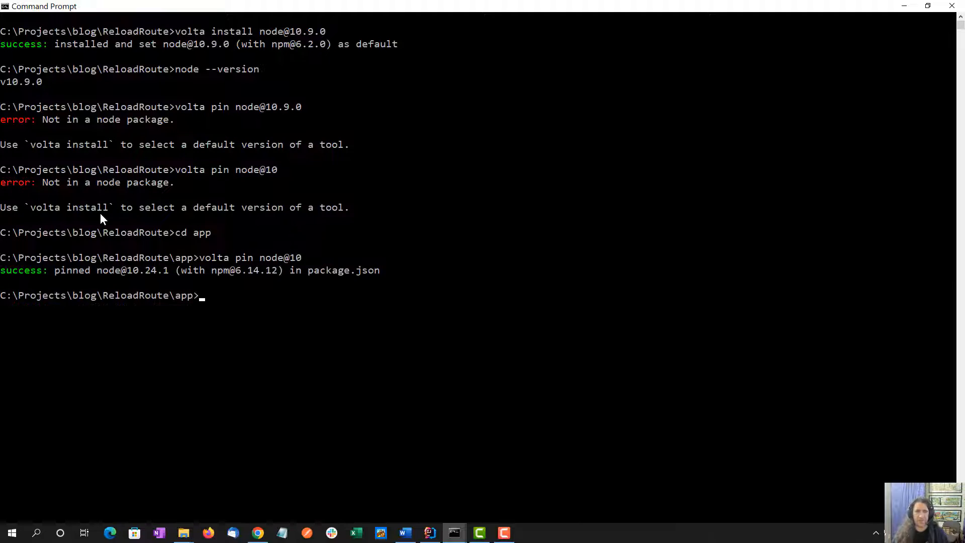
pyautogui.write('volta pin node@10.9.')
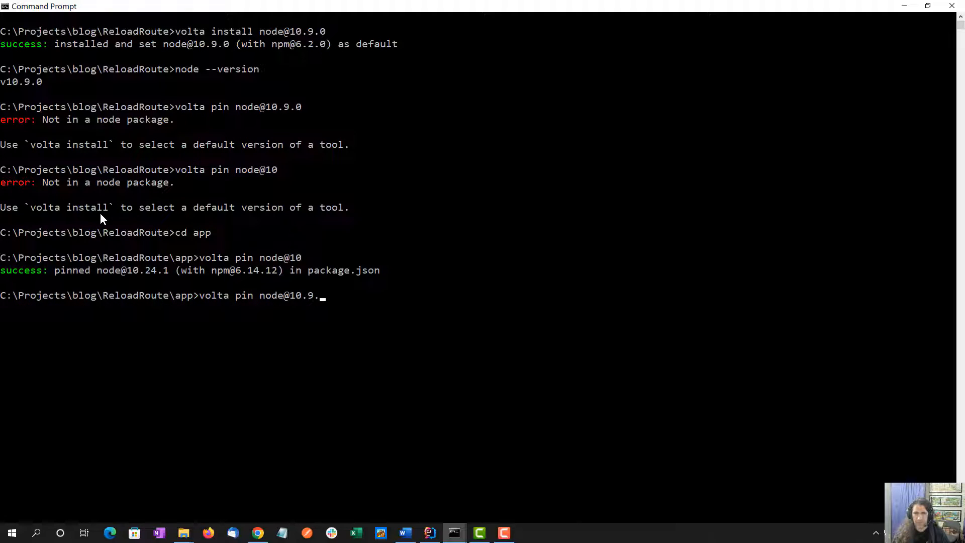
pyautogui.press('Enter')
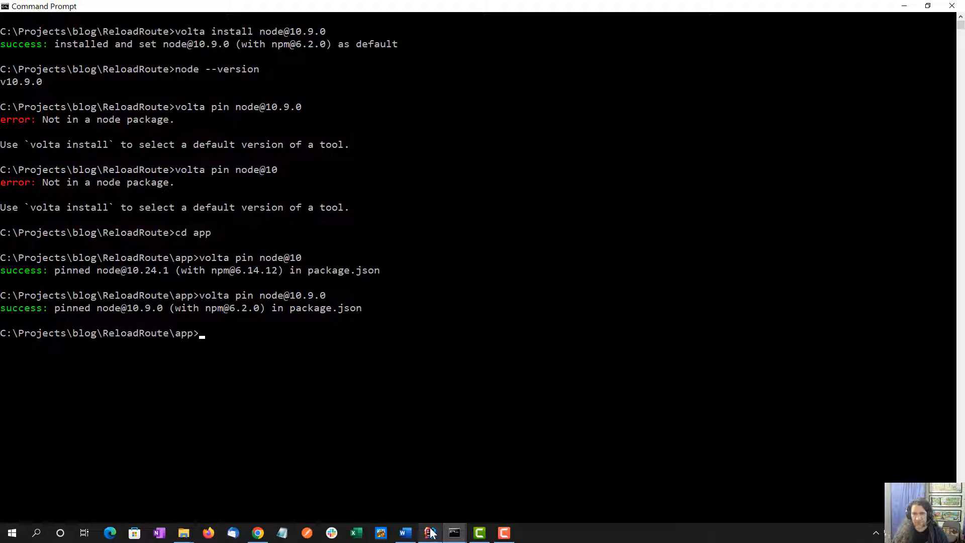
# - Verify package.json and node v10.9.0, then run ng serve, which rejects Node below 14.20
pyautogui.click(430, 533)
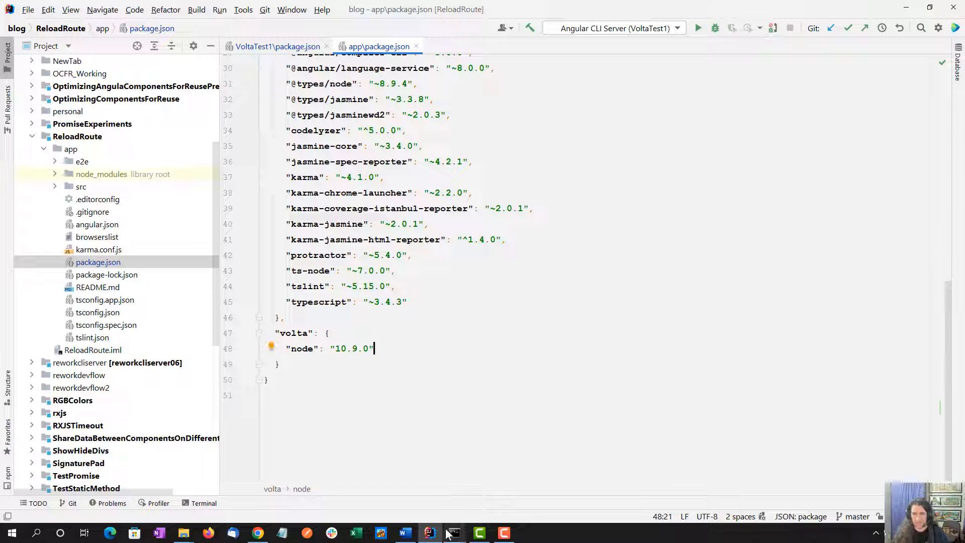
pyautogui.click(452, 533)
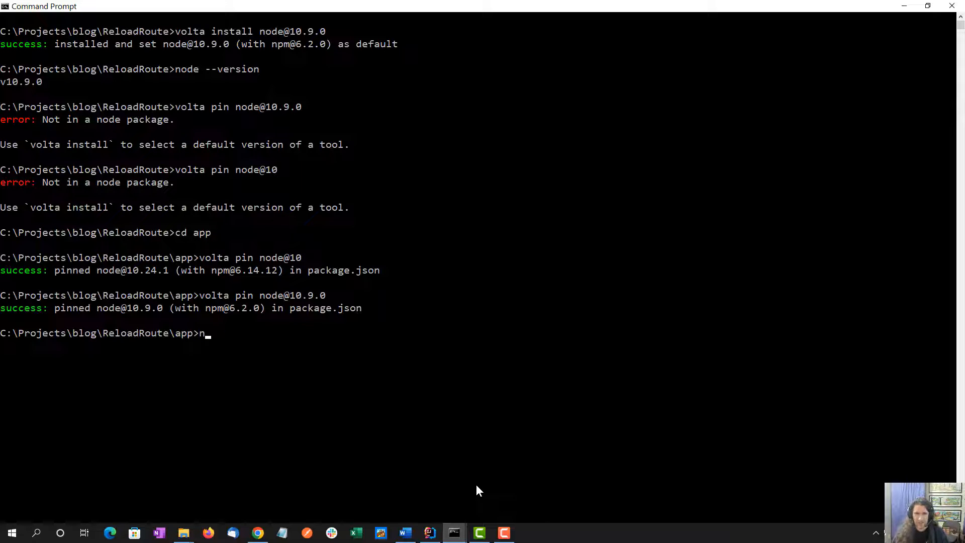
pyautogui.write('ode --version')
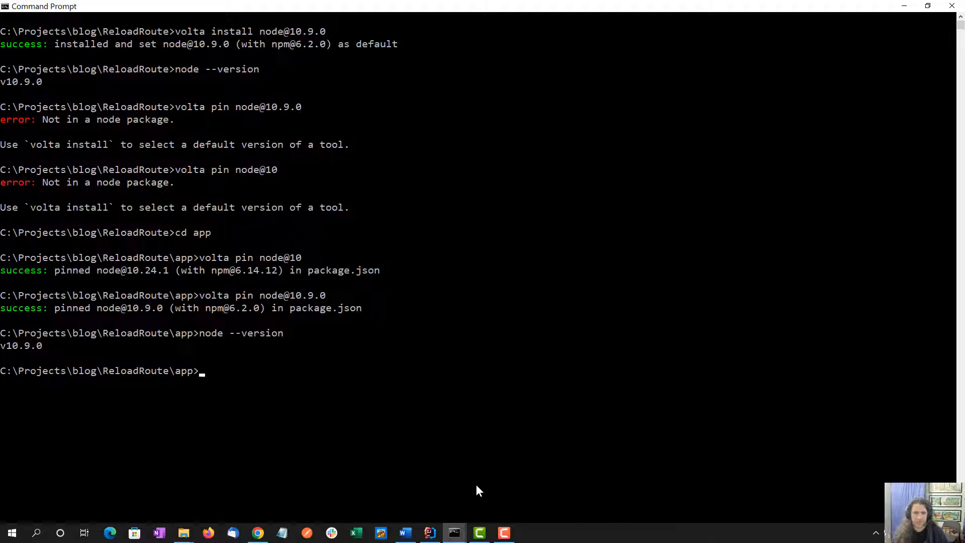
pyautogui.write('ng serve')
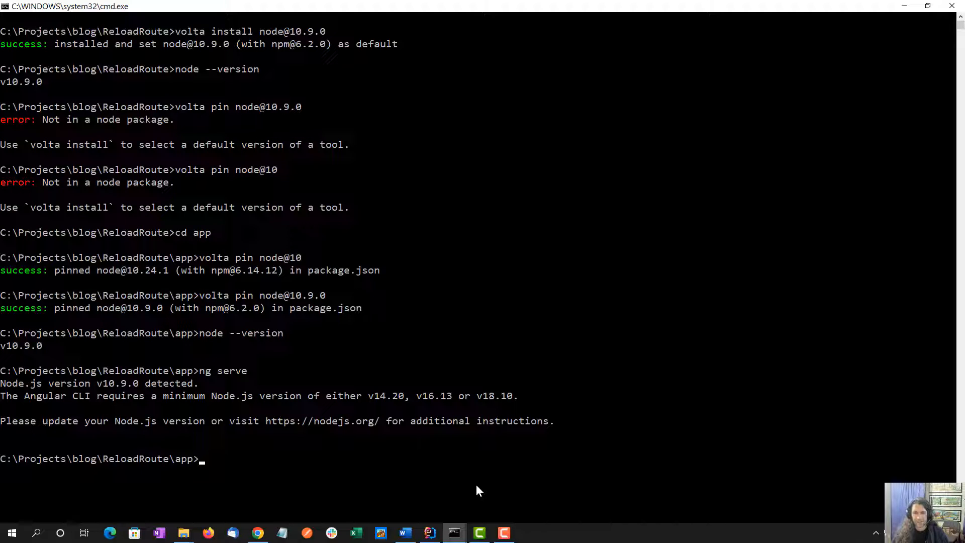
pyautogui.moveTo(396, 437)
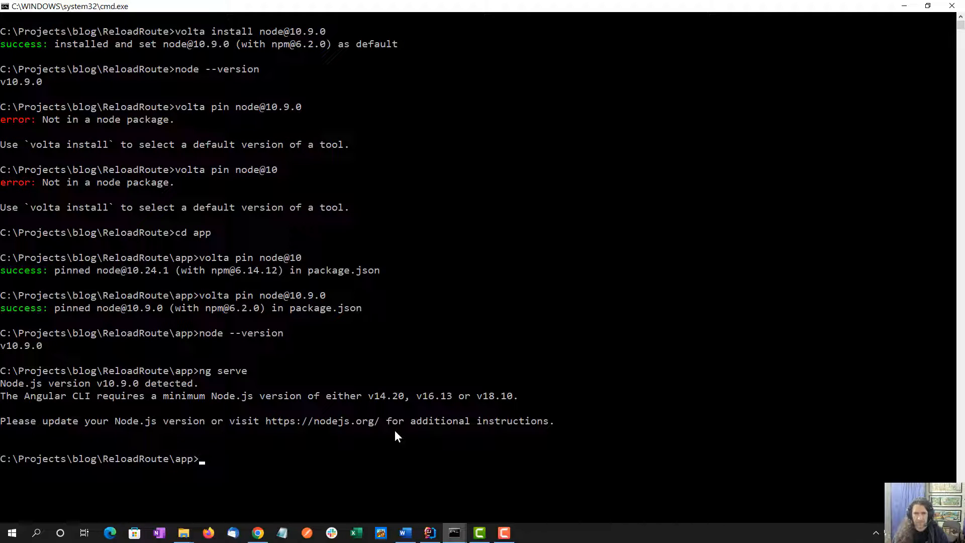
pyautogui.click(258, 532)
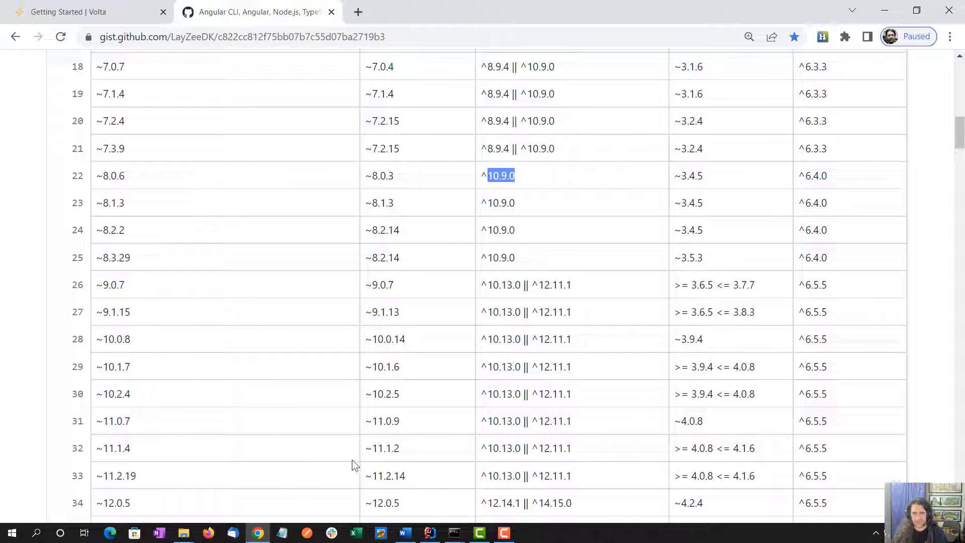
pyautogui.moveTo(153, 181)
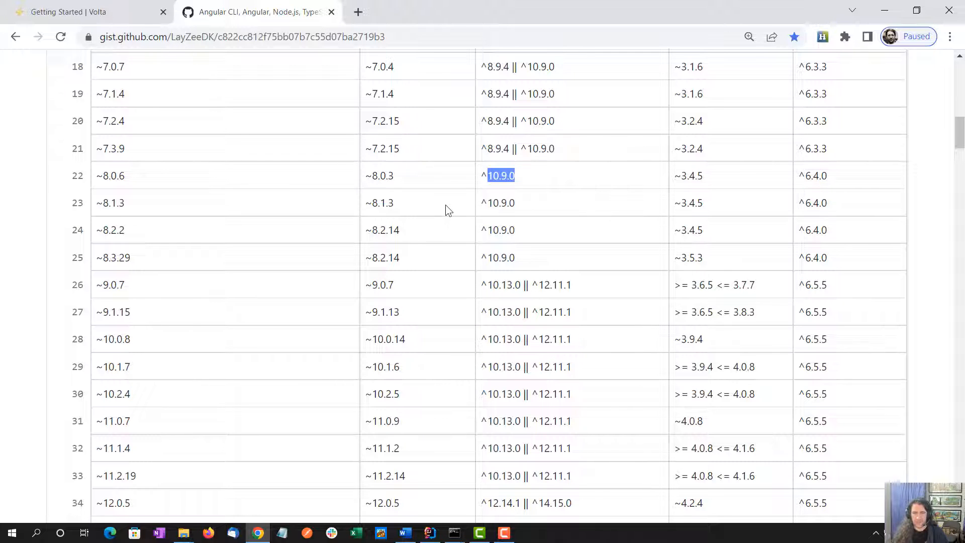
pyautogui.click(454, 532)
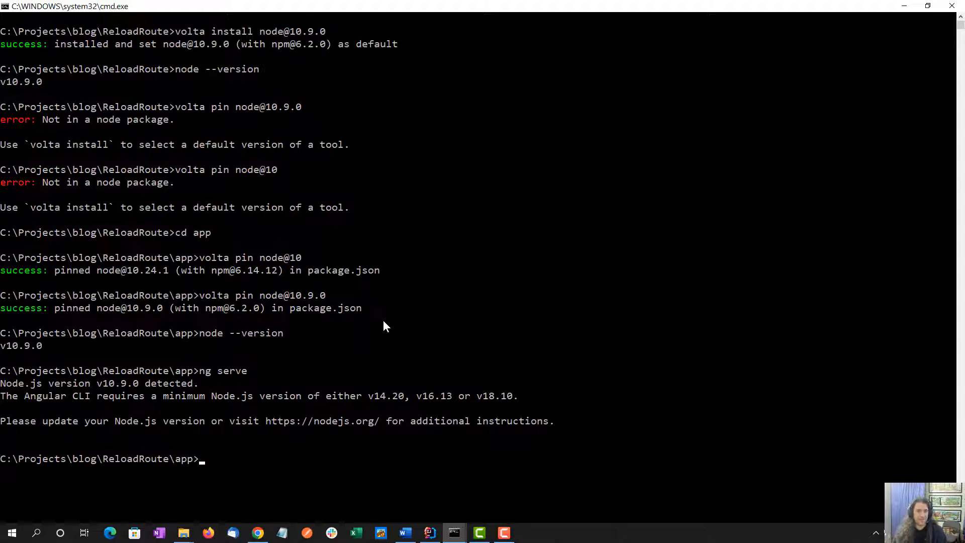
pyautogui.click(258, 532)
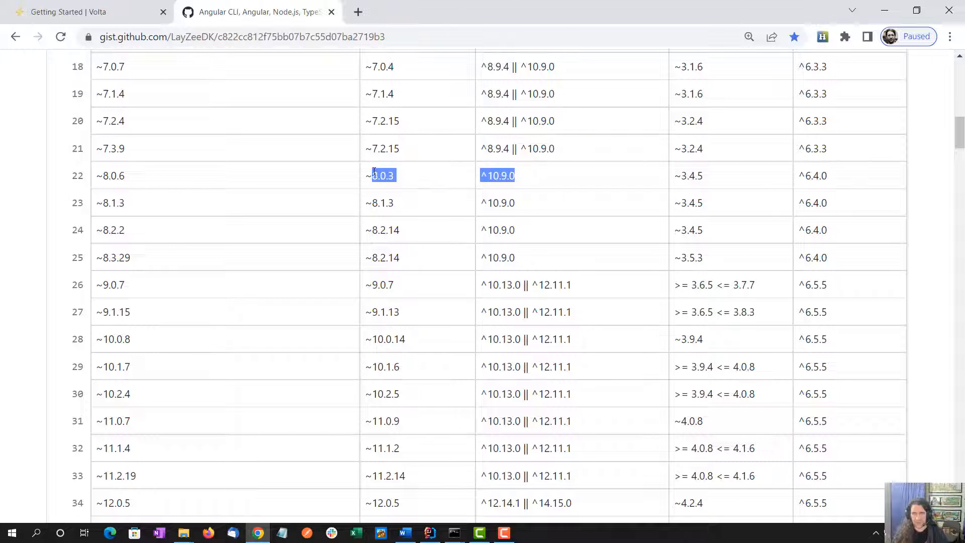
pyautogui.click(454, 532)
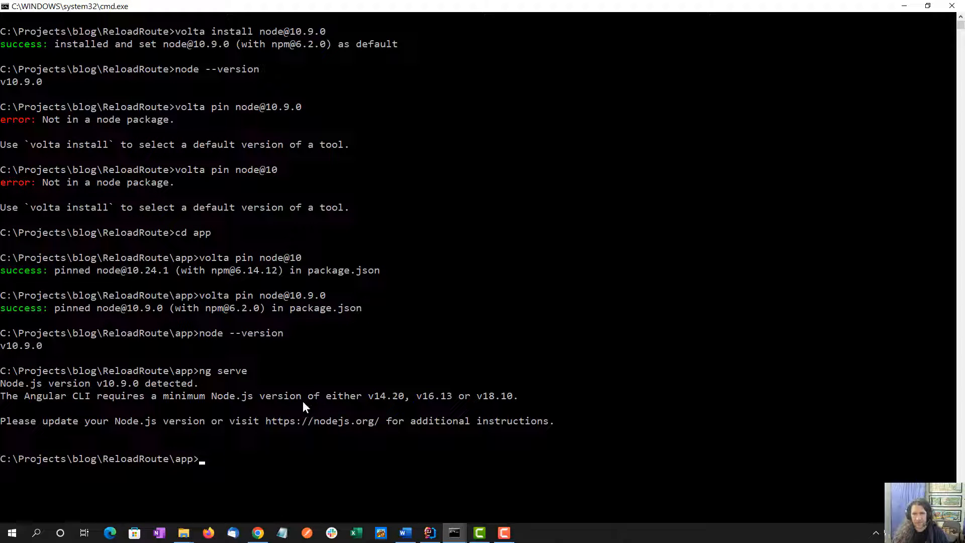
pyautogui.moveTo(412, 401)
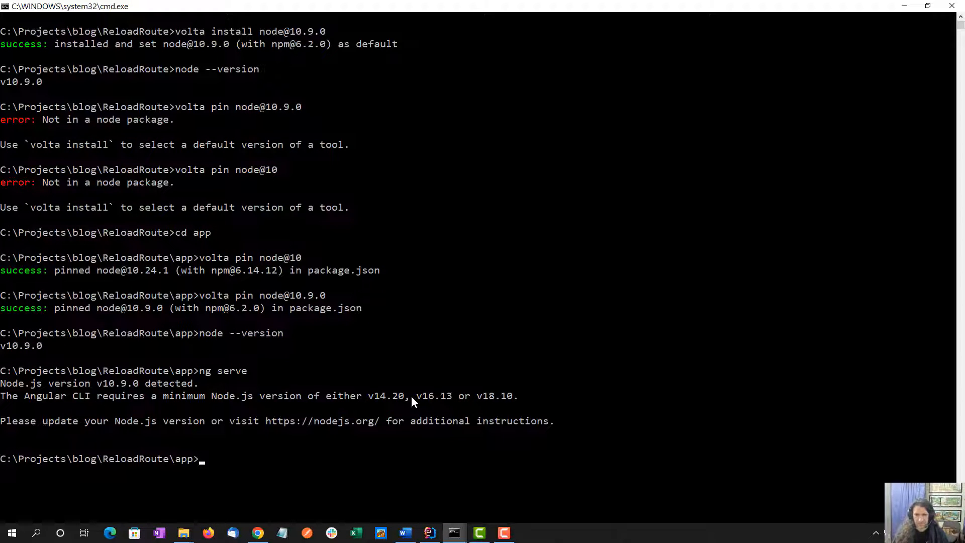
# - Pin Node 14.20 for the app and run ng serve until it compiles successfully on localhost:4200
pyautogui.write('volta pin node@10.9.0')
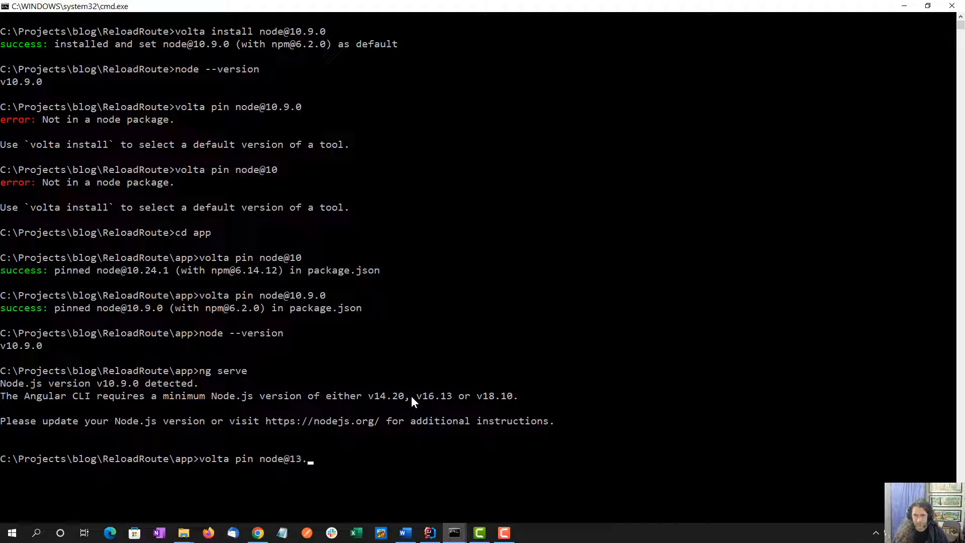
pyautogui.write('2')
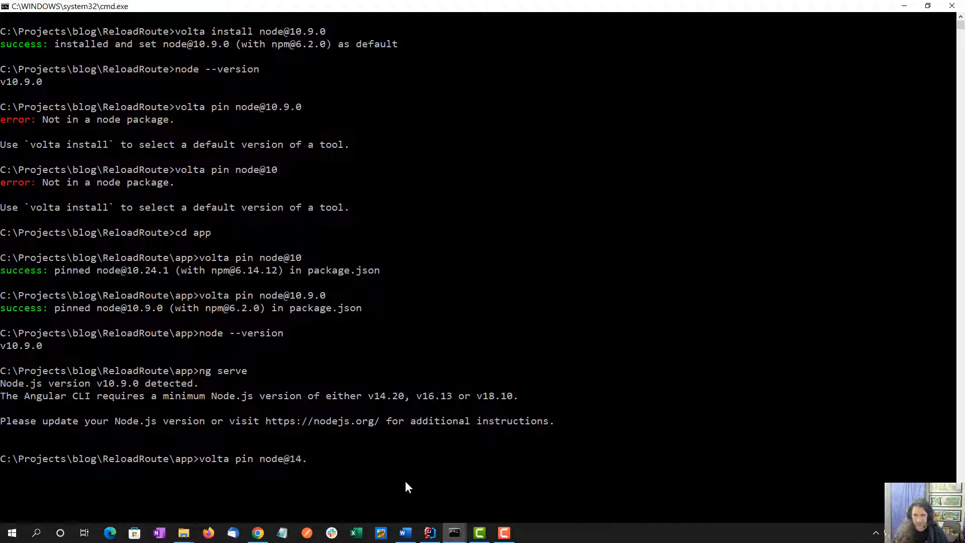
pyautogui.write('20')
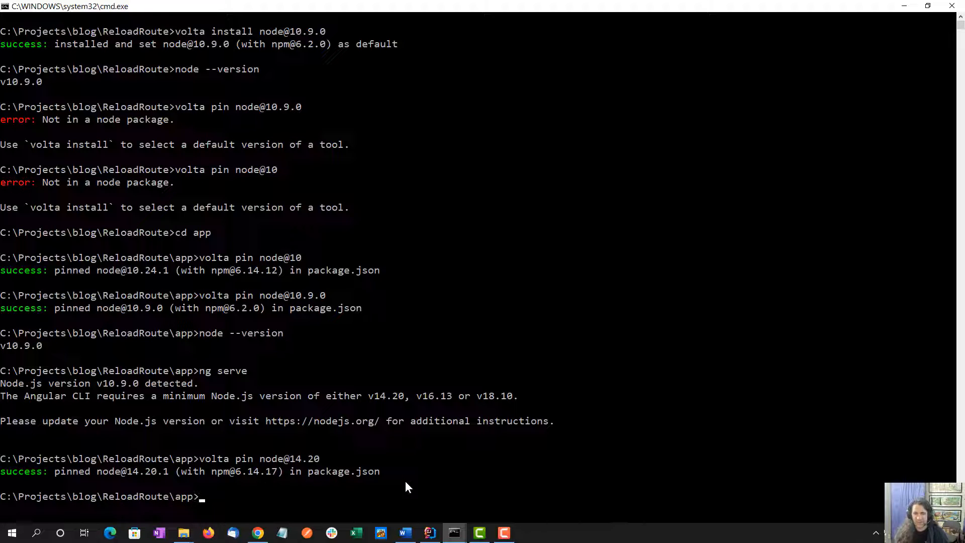
pyautogui.click(429, 532)
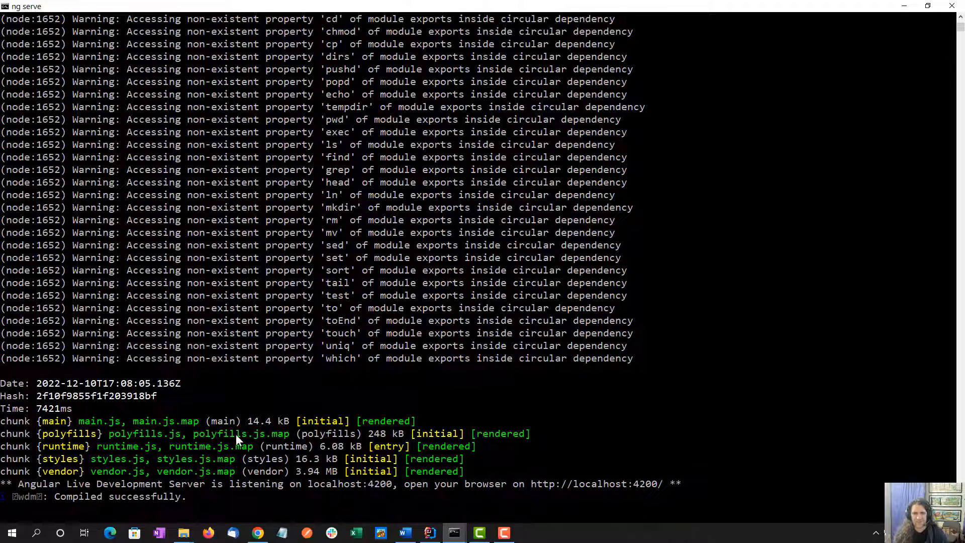
# - View the app at localhost:4200 in Chrome, return to the gist tab, then stop the dev server with Ctrl+C
pyautogui.click(257, 532)
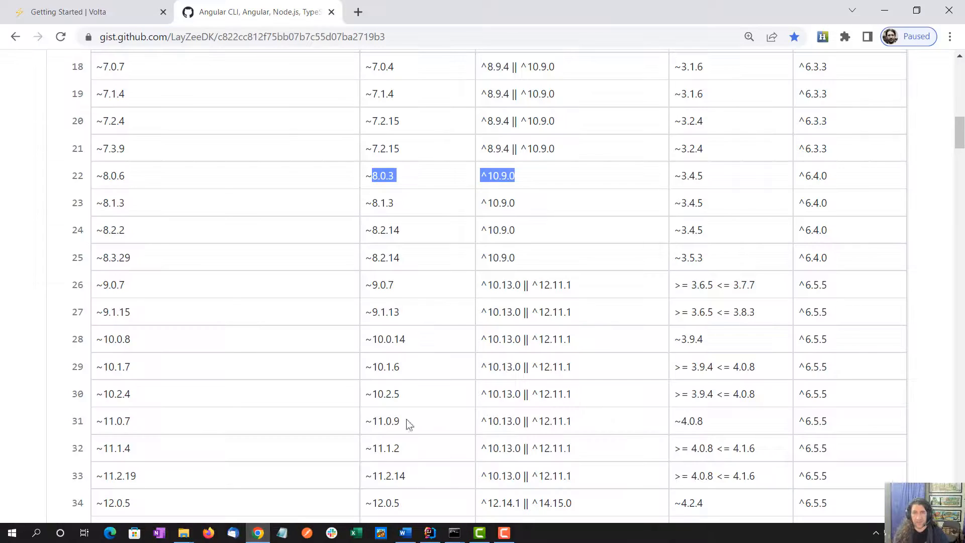
pyautogui.click(357, 11)
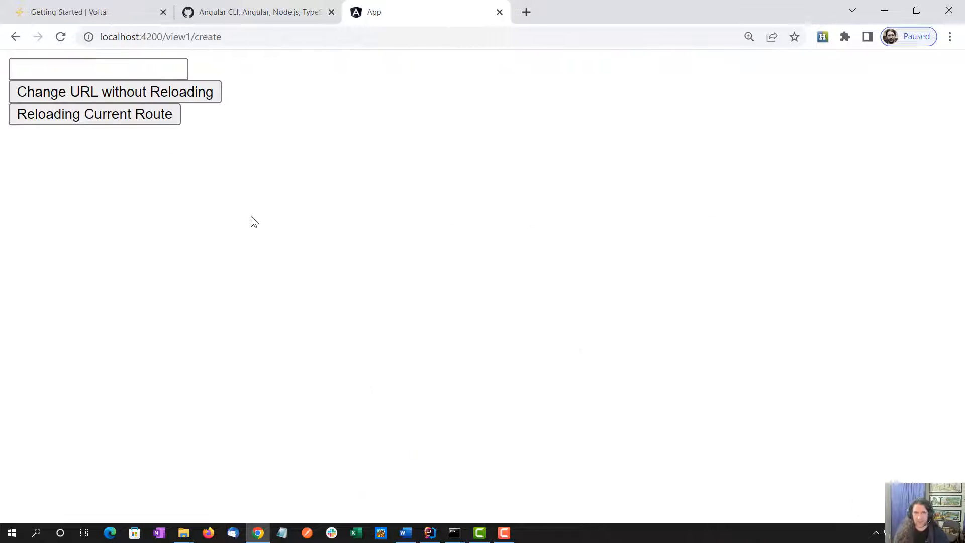
pyautogui.click(749, 36)
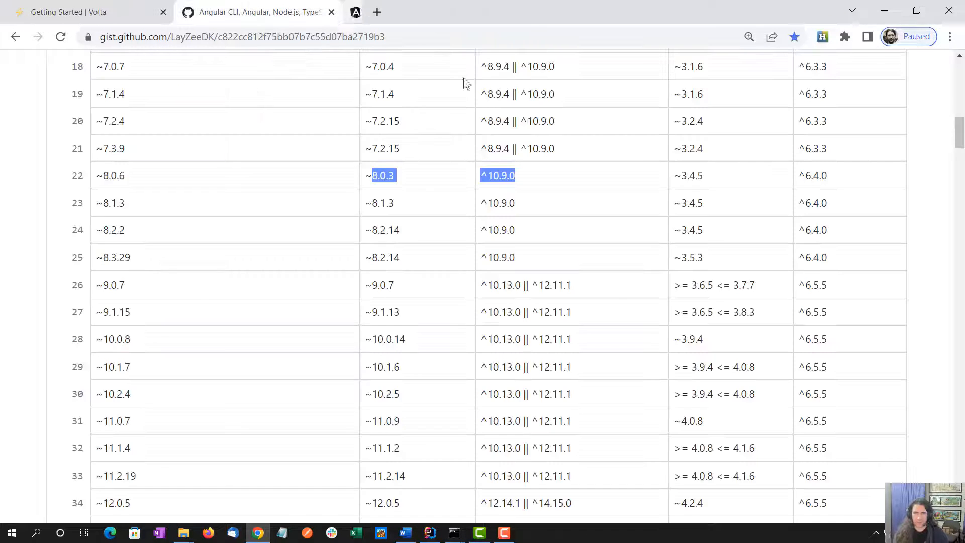
pyautogui.click(454, 532)
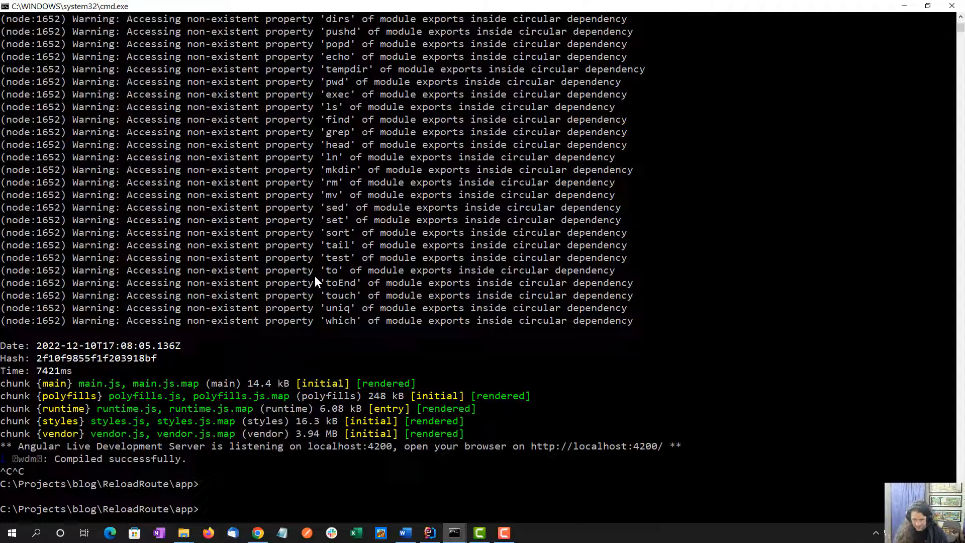
# - Move up to C:\Projects outside any pinned project, where node --version reports the default v10.9.0
pyautogui.write('cd..')
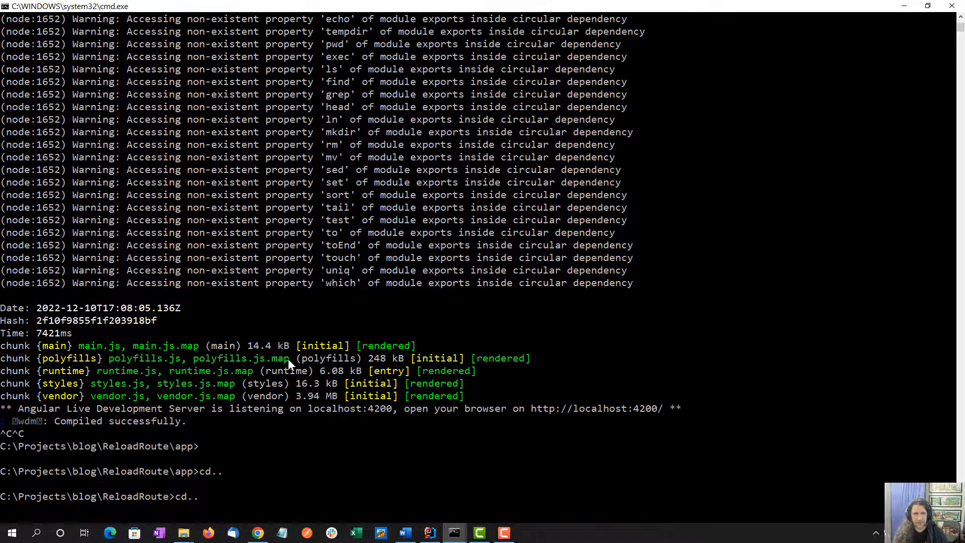
pyautogui.write('node --version')
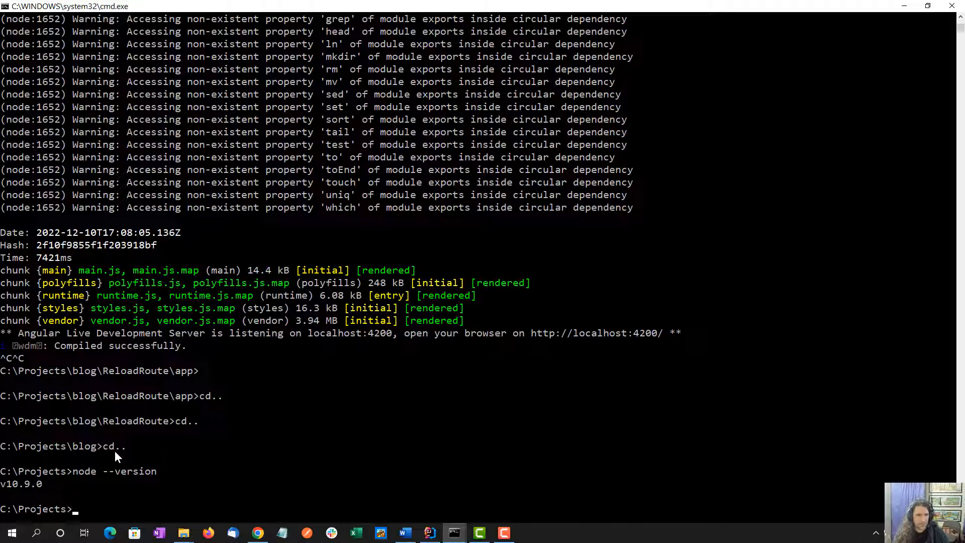
# - Try volta --list and --help, then run 'volta list' showing Node v10.9.0 as default, and start a second Command Prompt
pyautogui.write('volta')
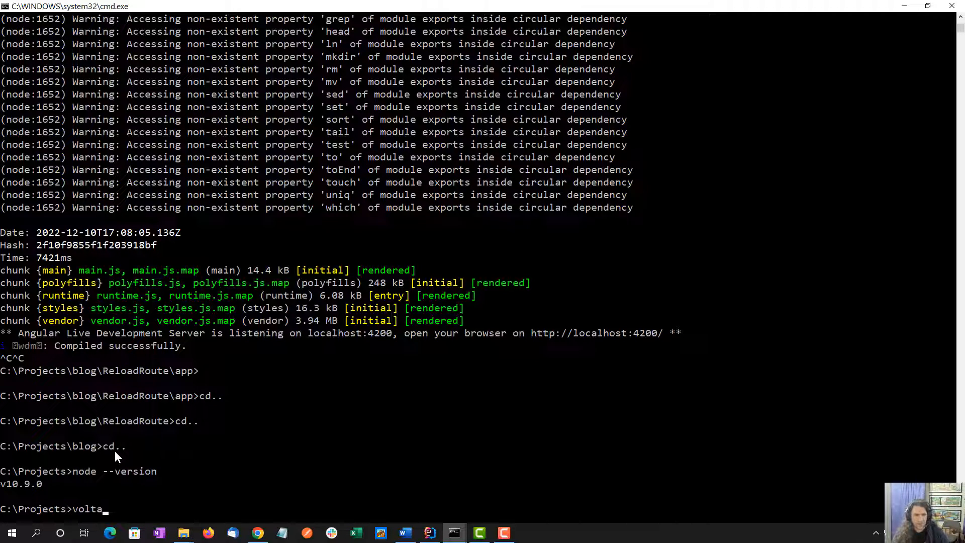
pyautogui.write('--list')
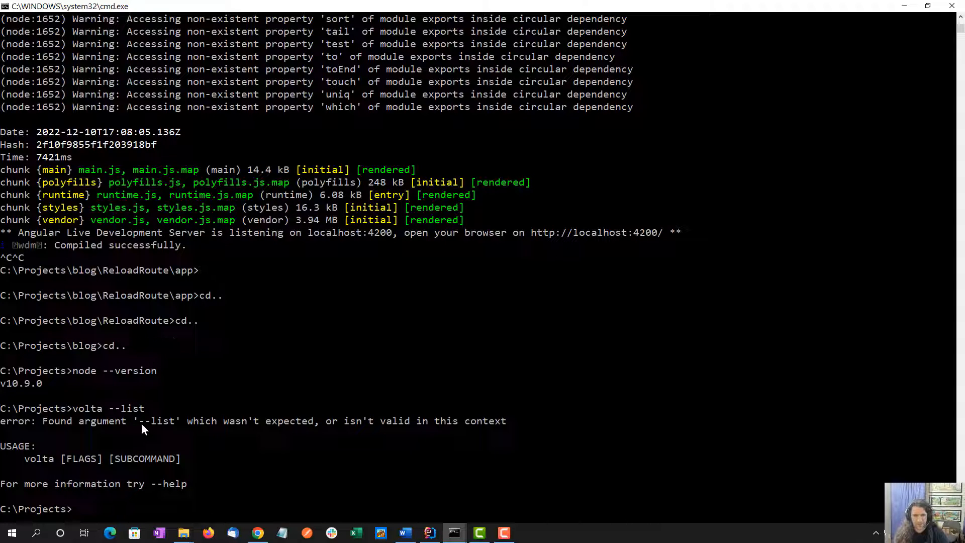
pyautogui.write('volta --list')
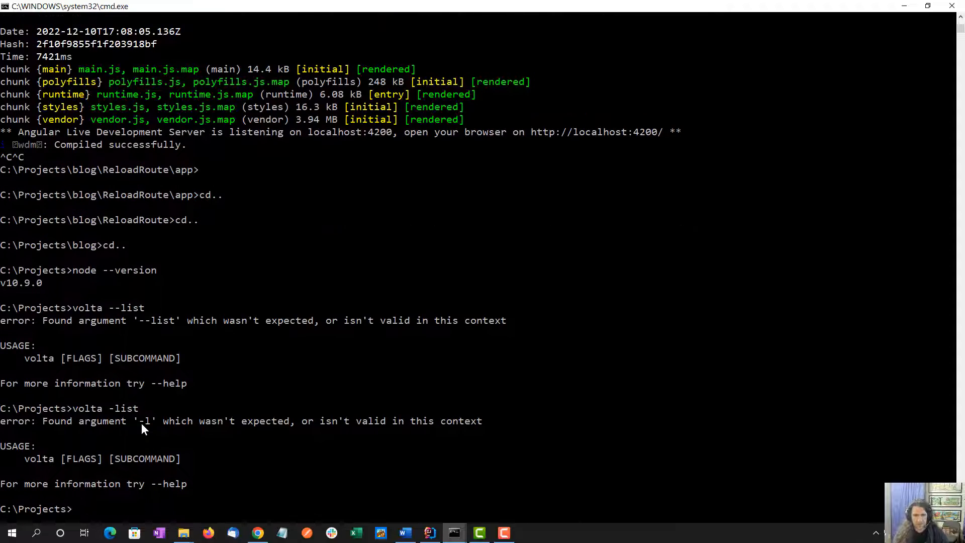
pyautogui.write('volta --0')
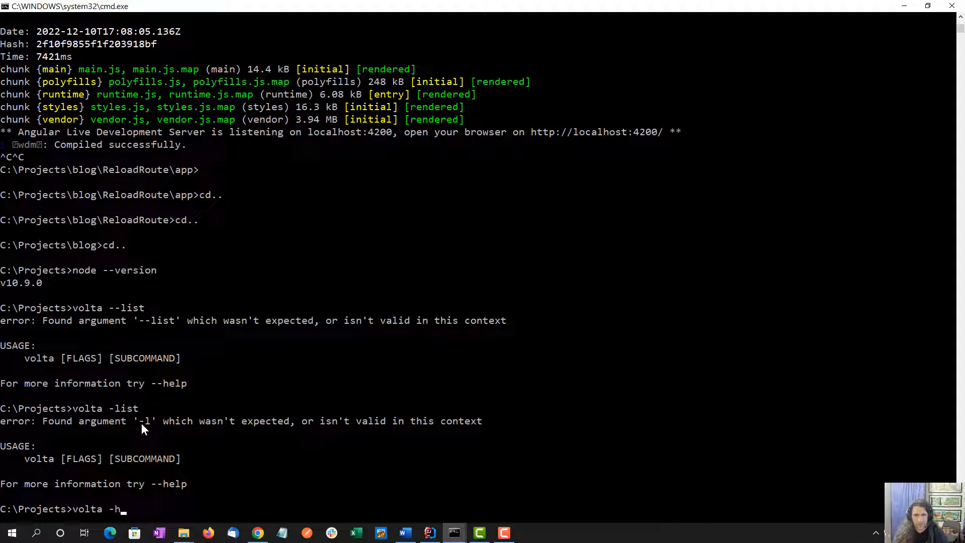
pyautogui.write('--')
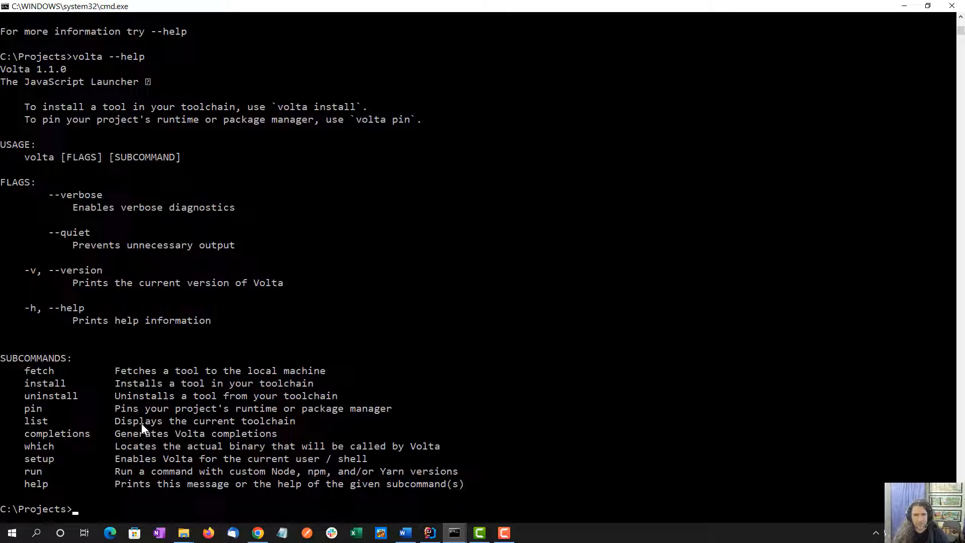
pyautogui.write('volta list')
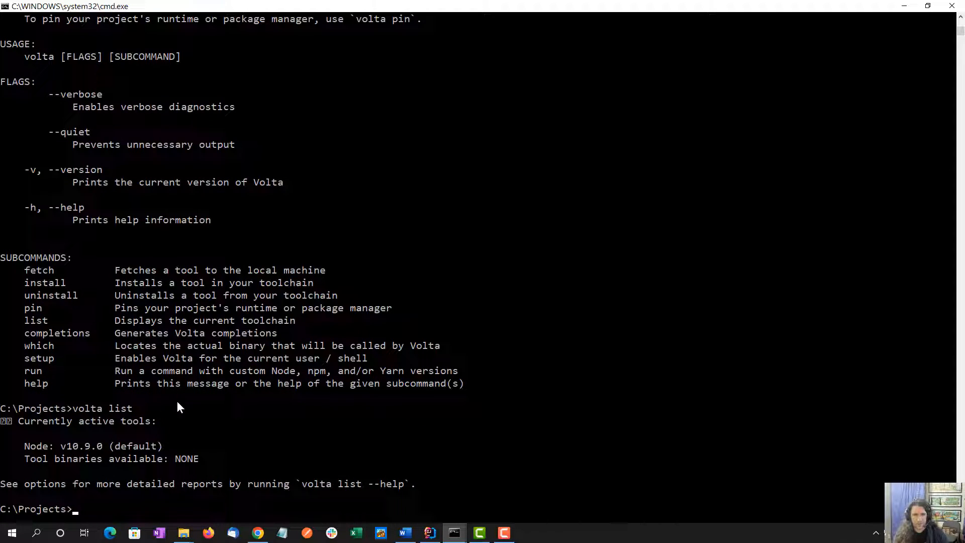
pyautogui.moveTo(112, 480)
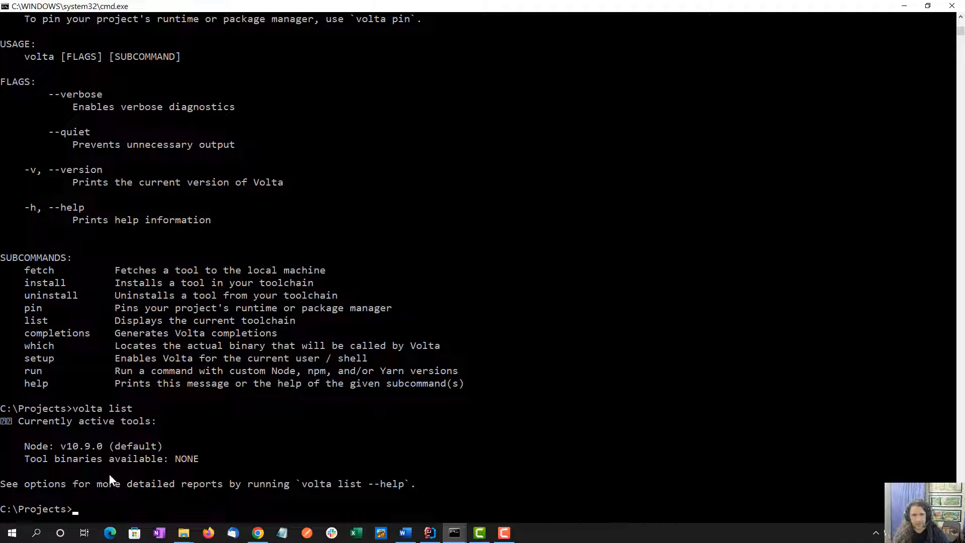
pyautogui.moveTo(77, 466)
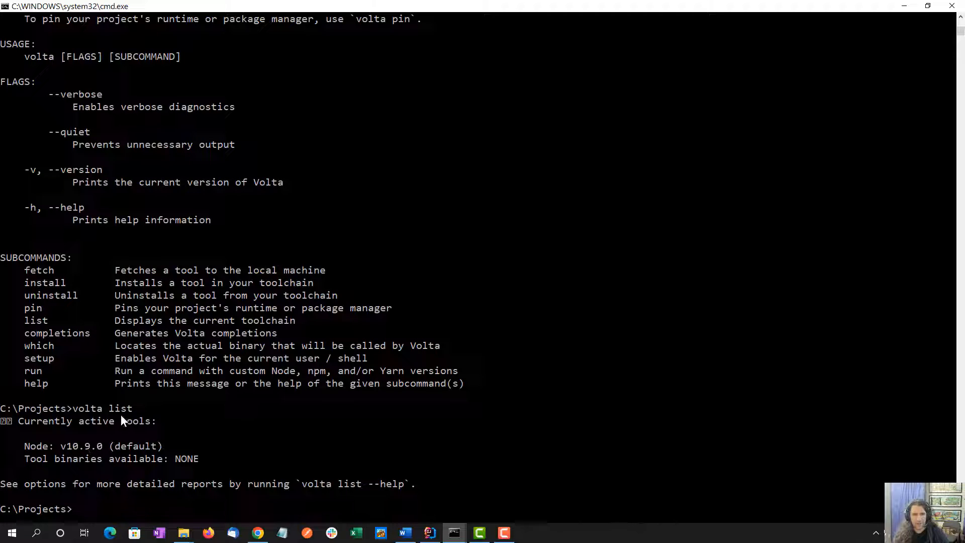
pyautogui.moveTo(197, 421)
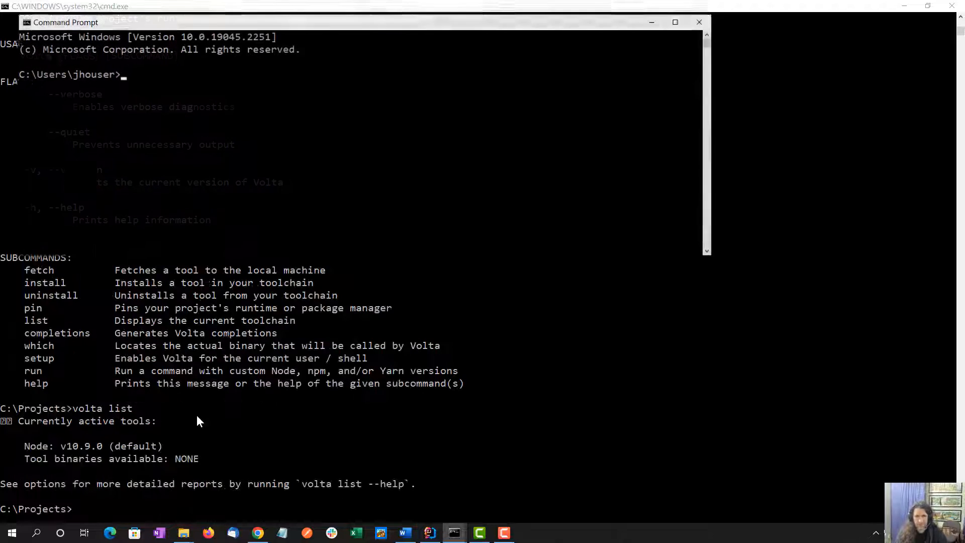
# - Check Node in the new window (v10.9.0), then bring the VoltaTest1 terminal showing v16.18.1 forward
pyautogui.write('volta')
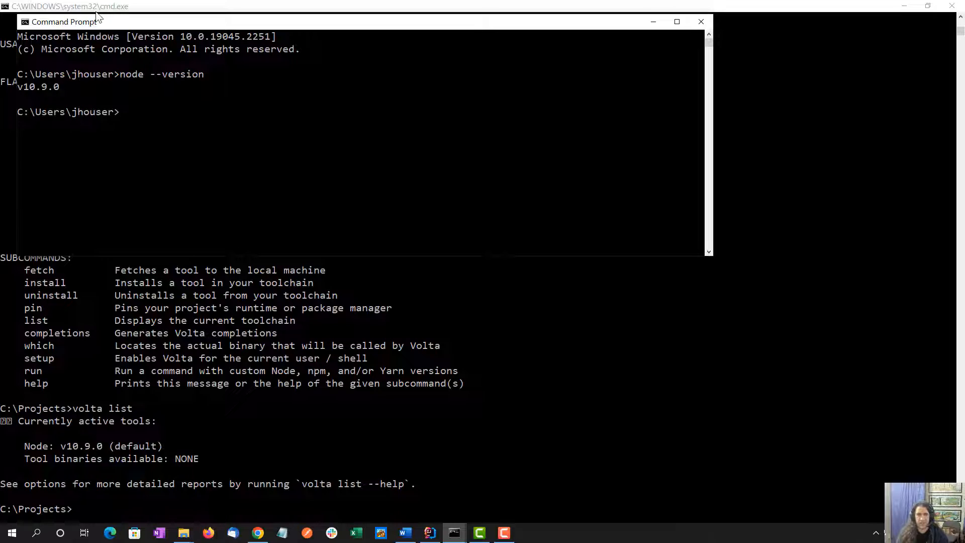
pyautogui.click(677, 22)
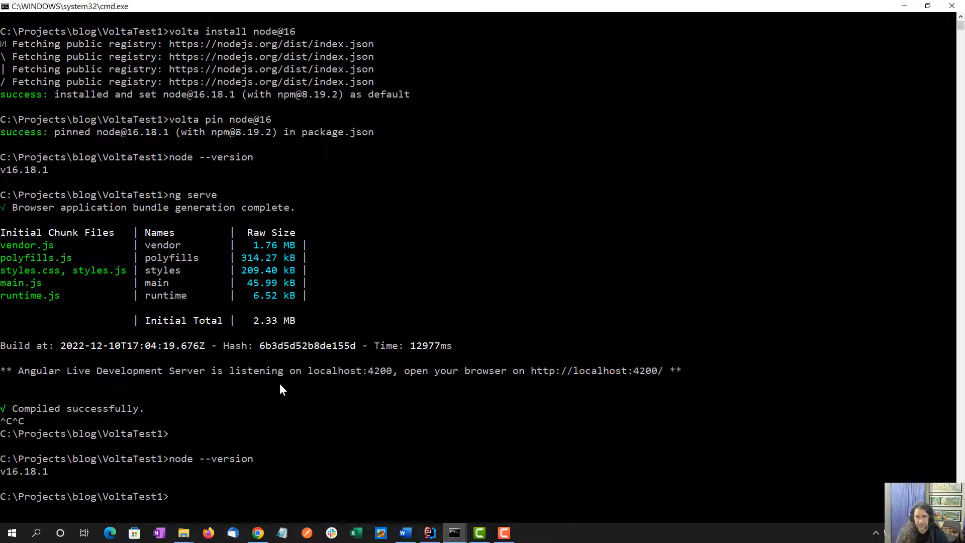
# - Compare node --version across both windows and exit the extra Command Prompt
pyautogui.write('node --vesrion')
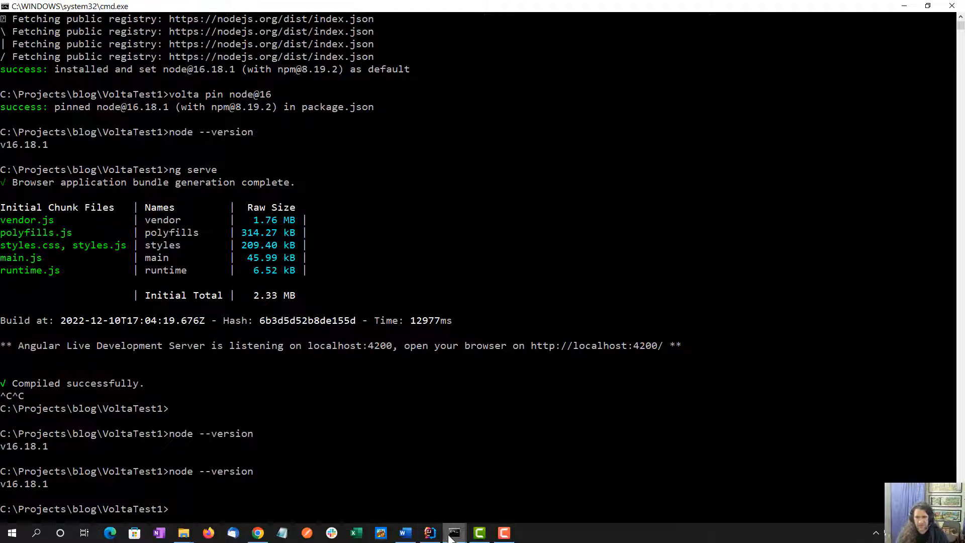
pyautogui.click(455, 533)
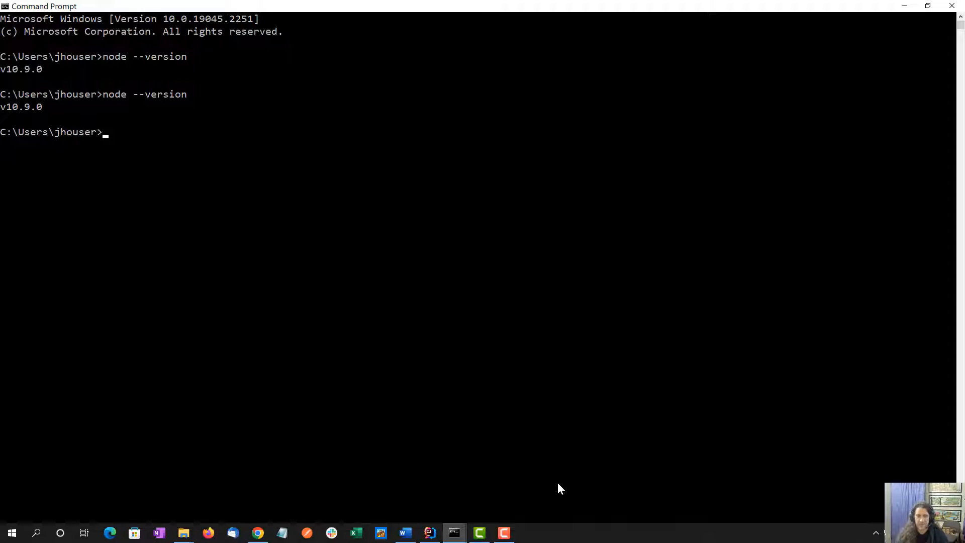
pyautogui.write('exi')
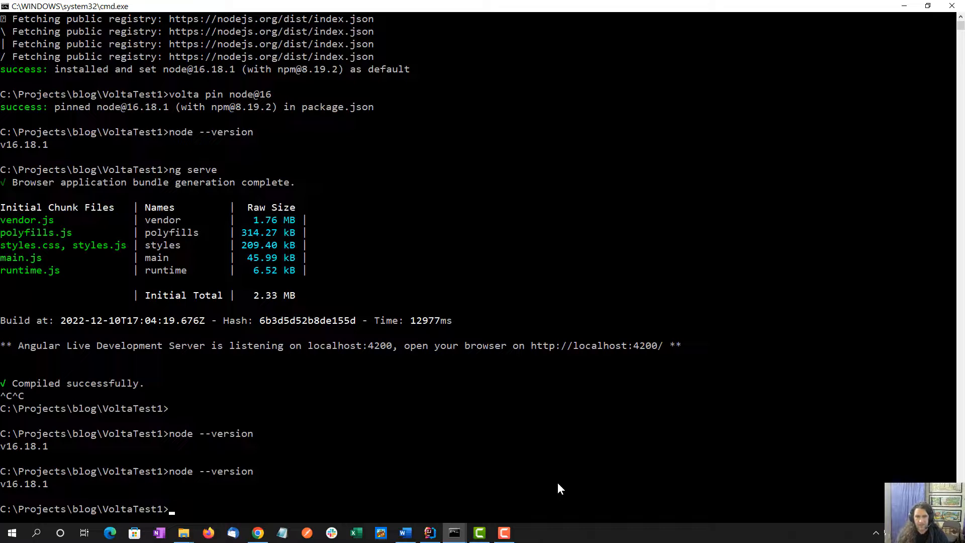
# - Run volta list in VoltaTest1 (v16.18.1 pinned) and in the parent blog folder (default v10.9.0)
pyautogui.write('volta -l')
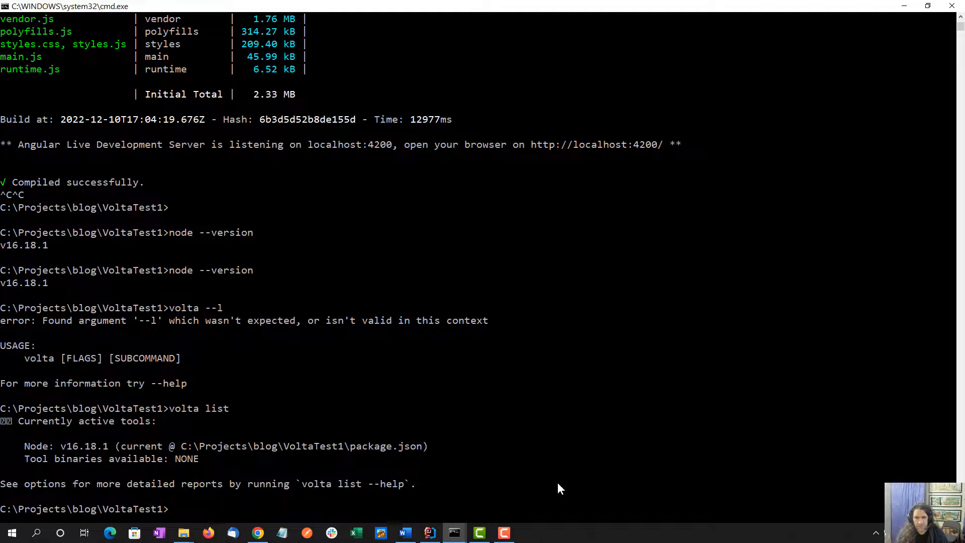
pyautogui.moveTo(527, 383)
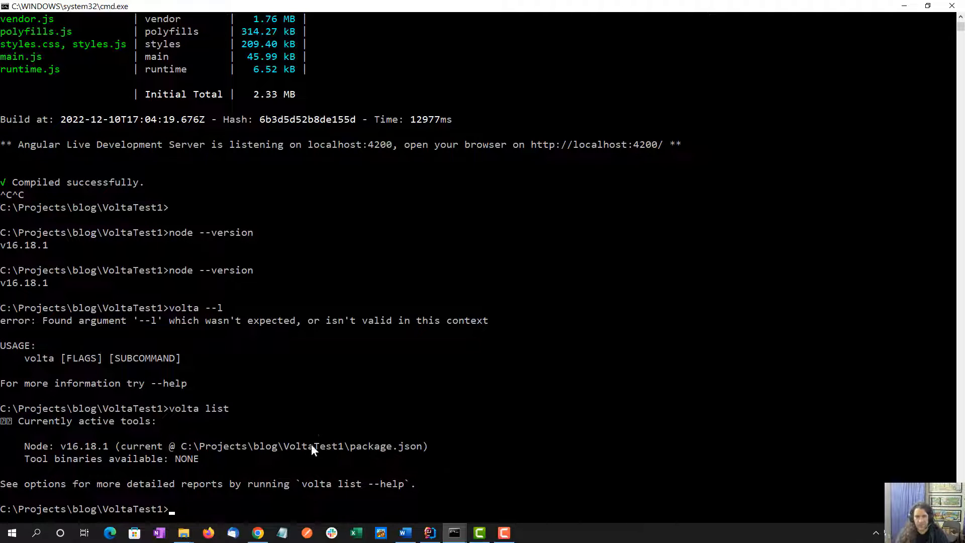
pyautogui.write('cd..')
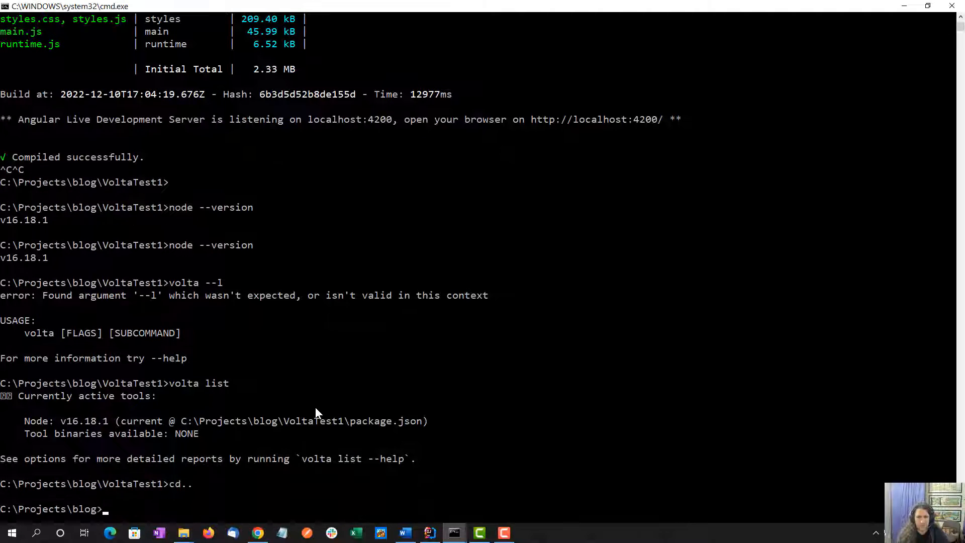
pyautogui.write('volta list')
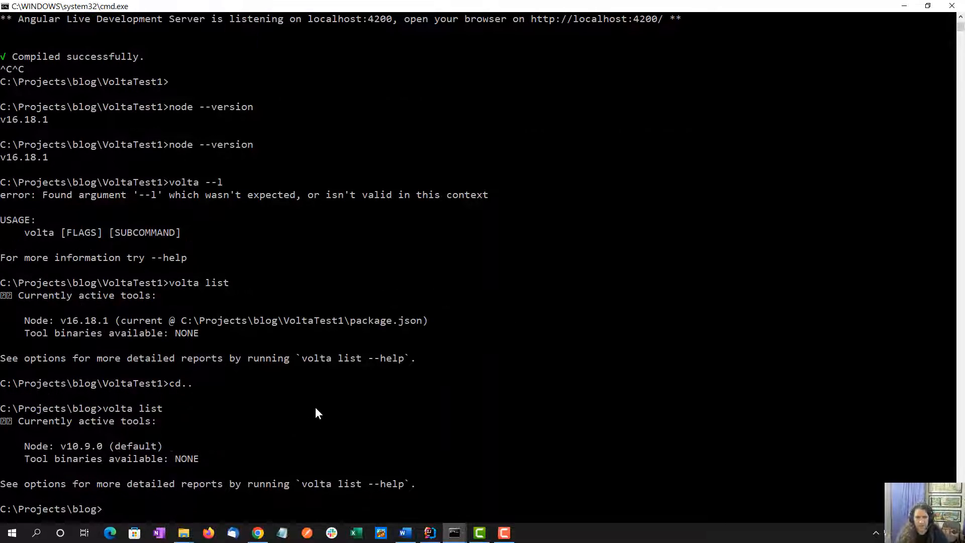